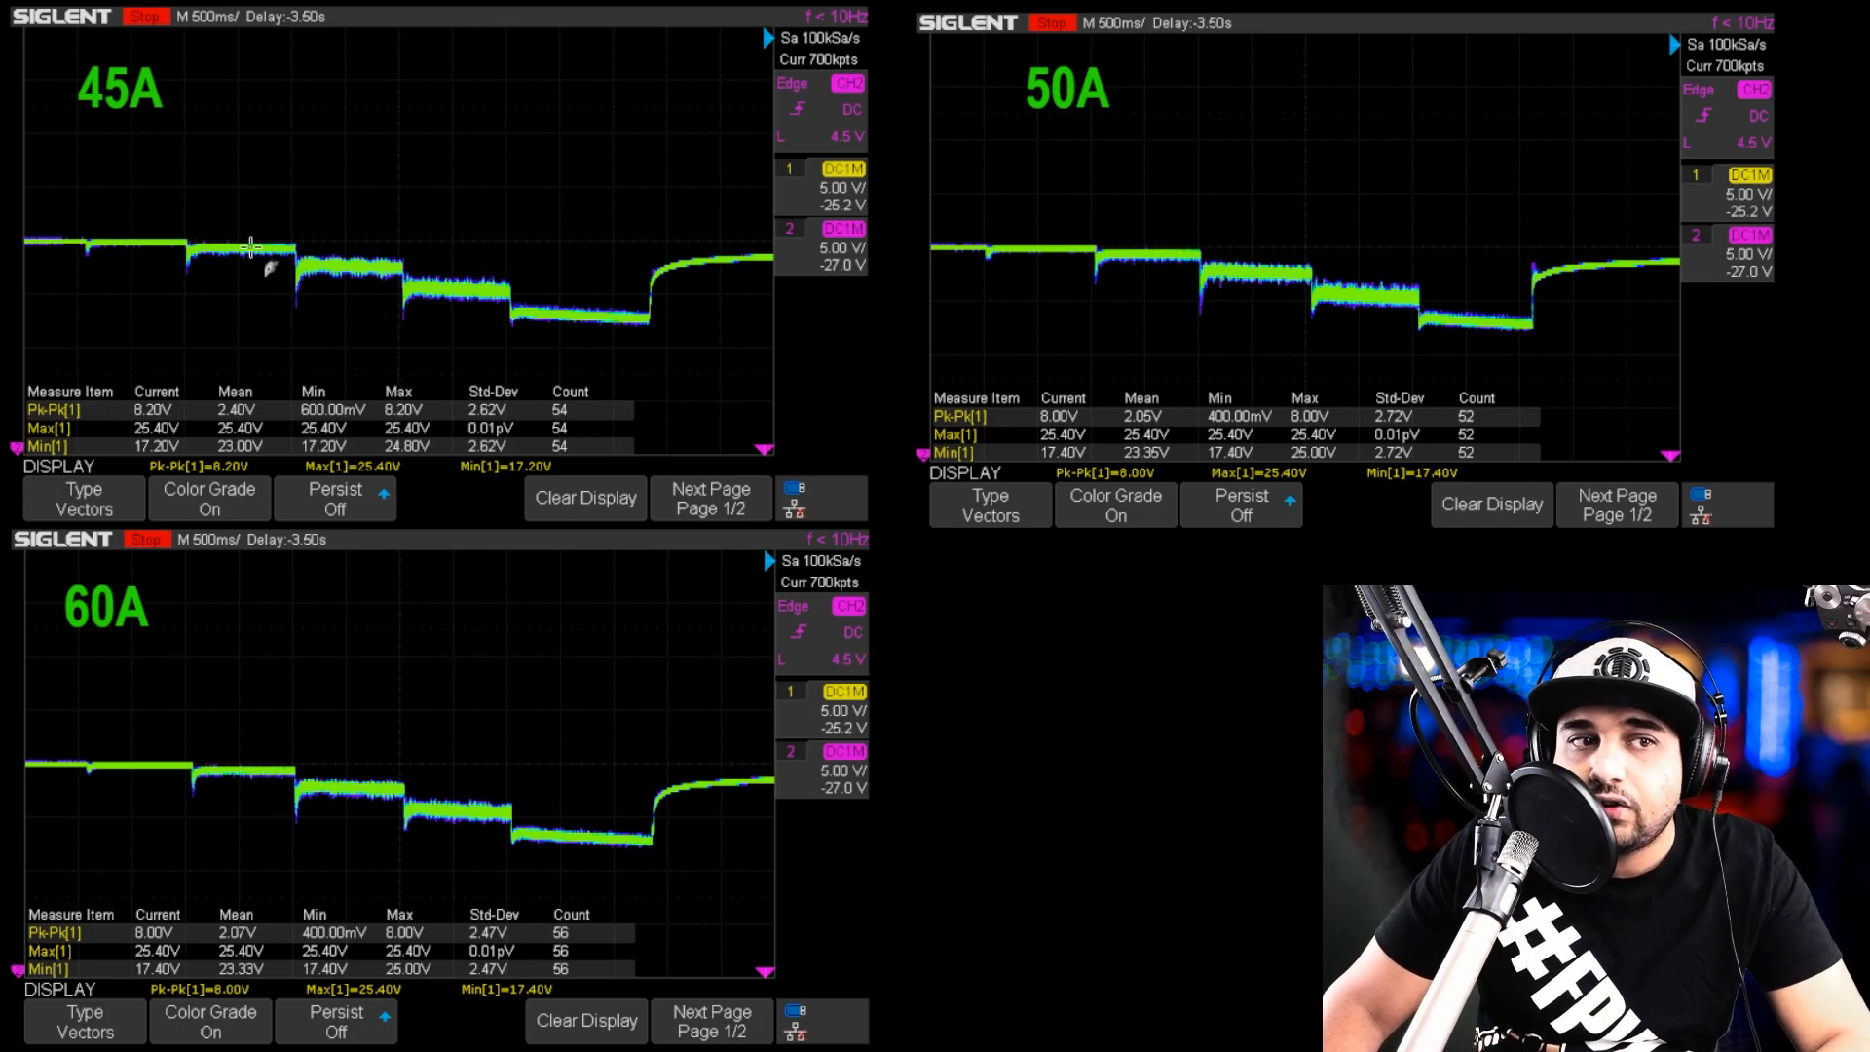
mouse_move(549, 256)
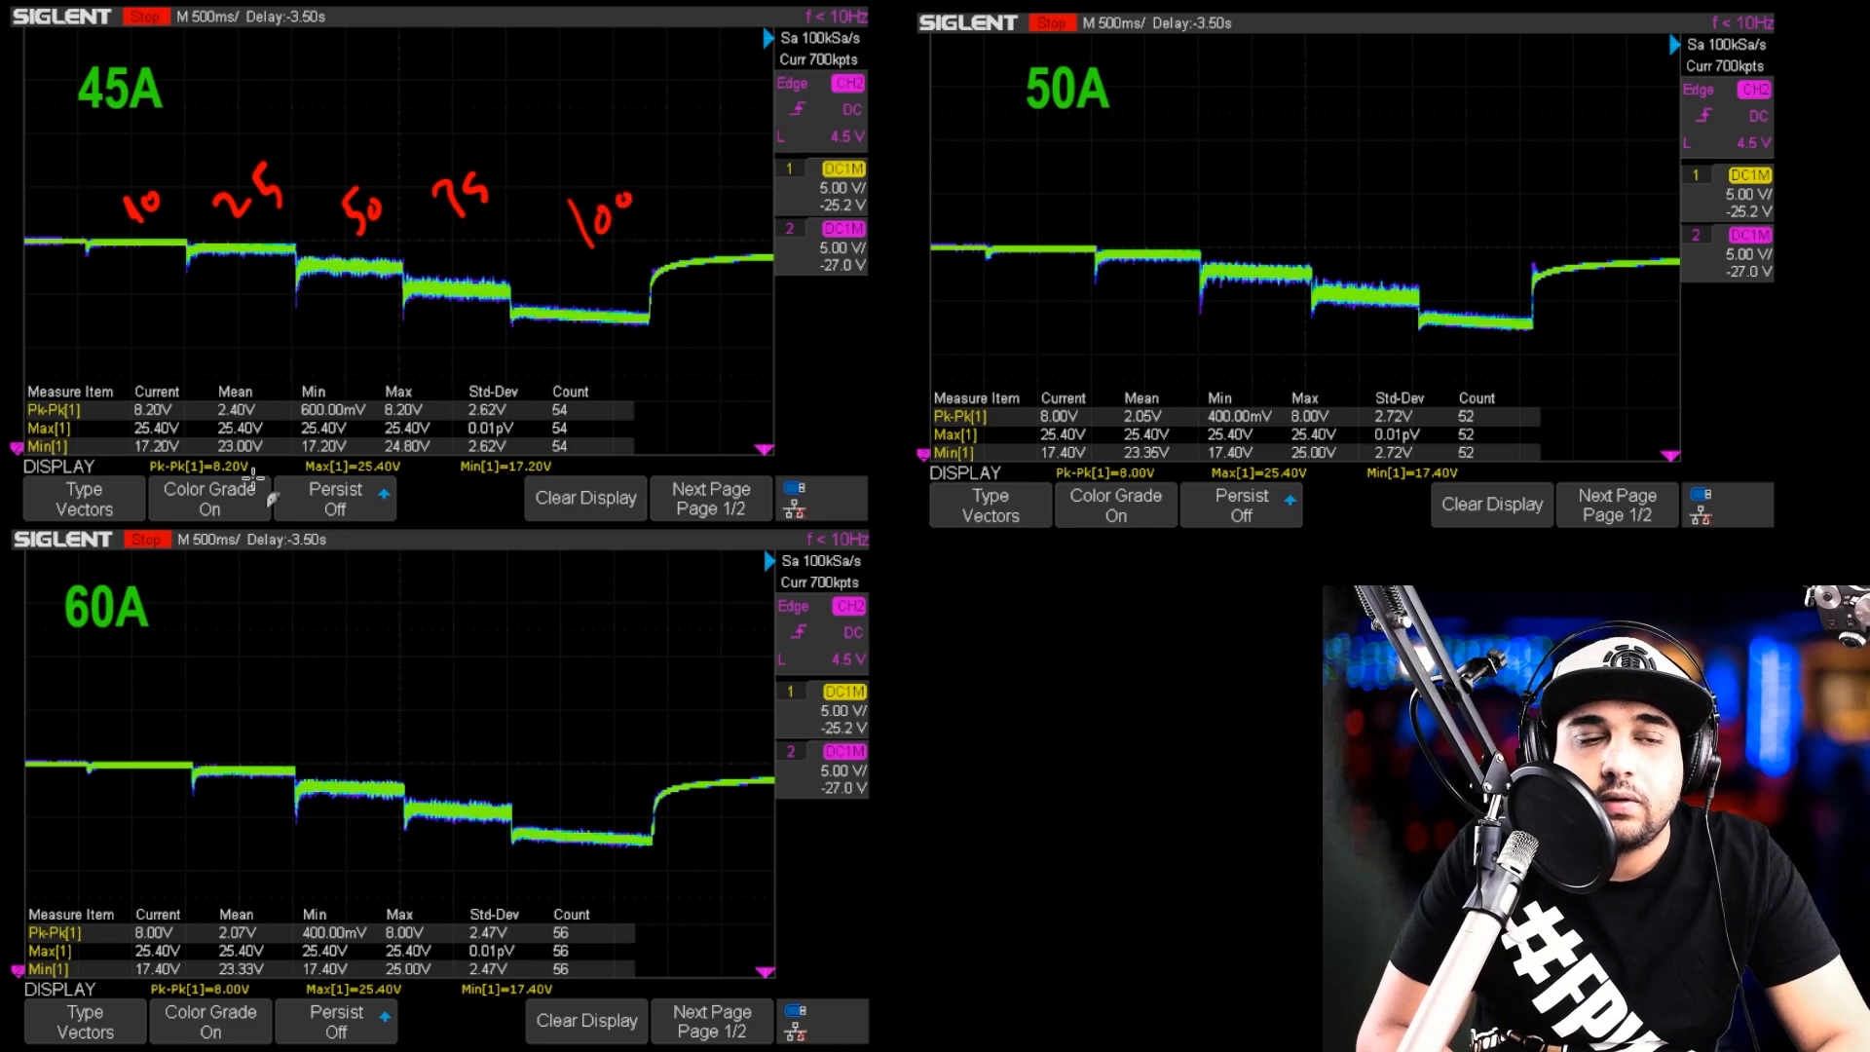
mouse_move(906, 377)
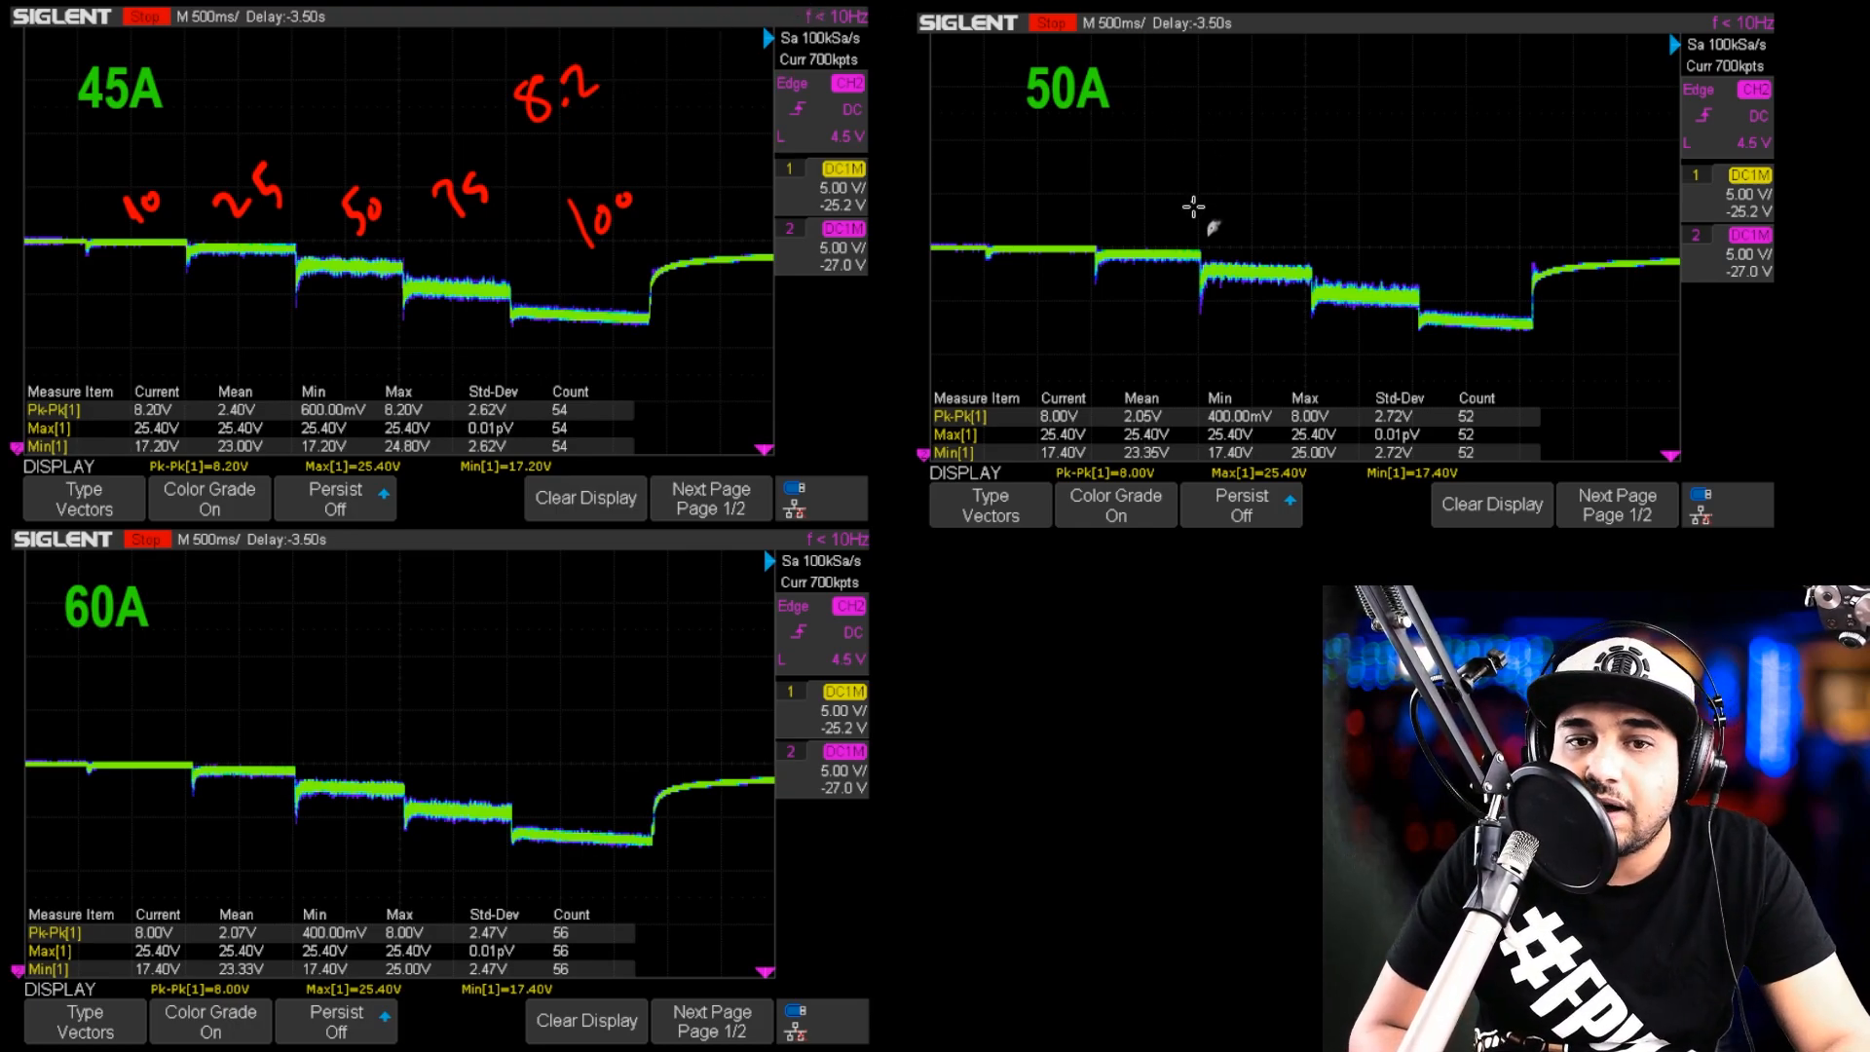
mouse_move(1028, 549)
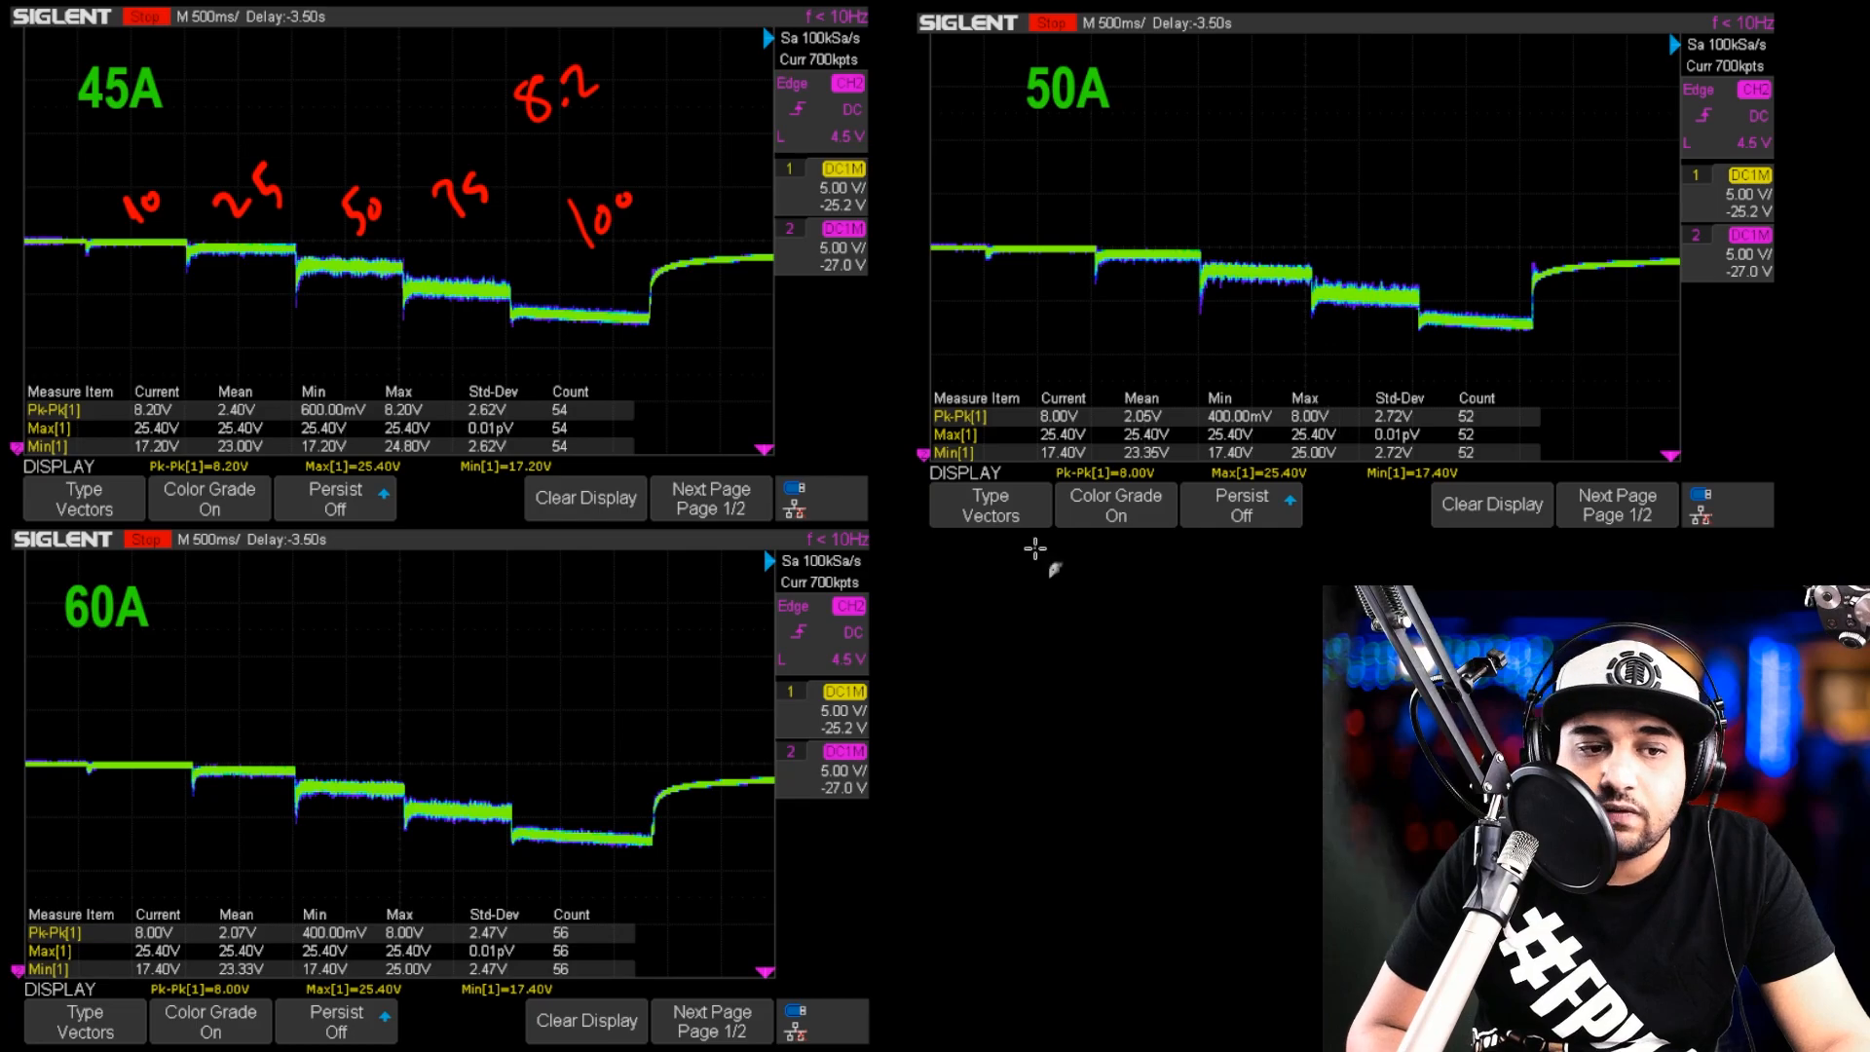
mouse_move(821, 559)
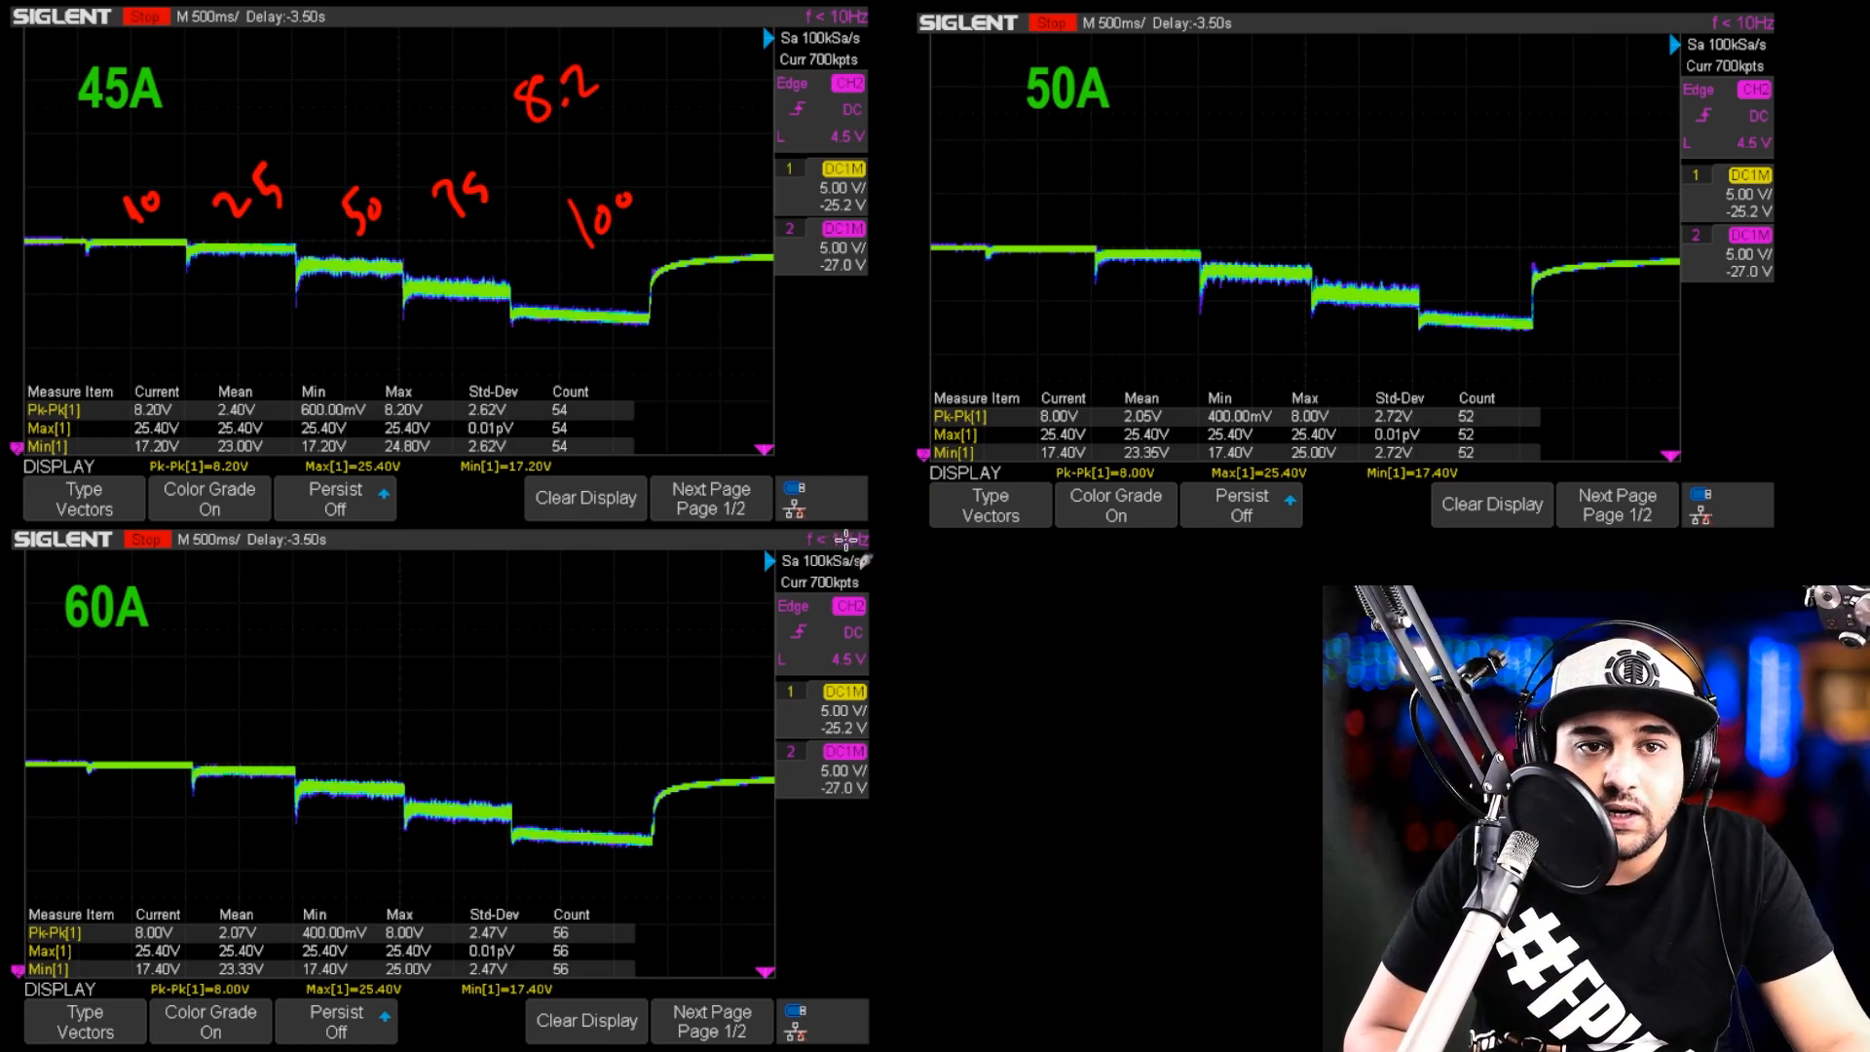
mouse_move(1027, 394)
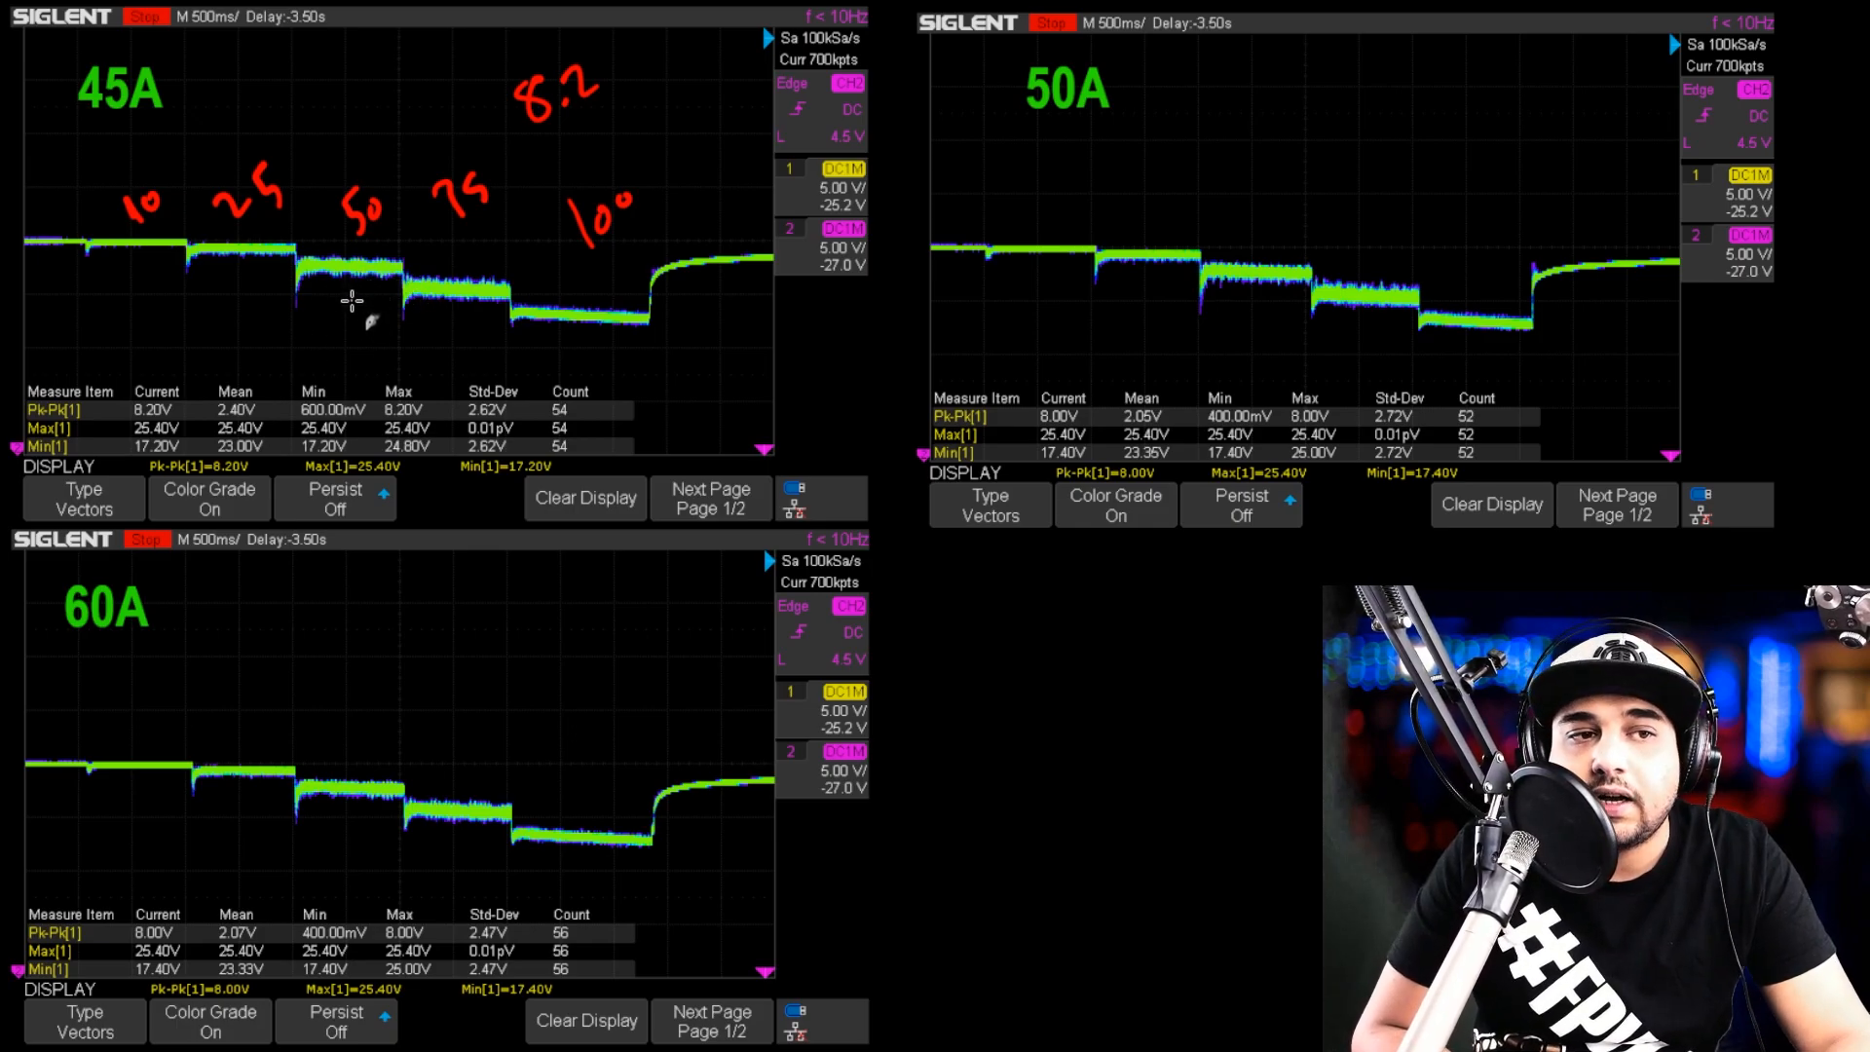
mouse_move(385, 314)
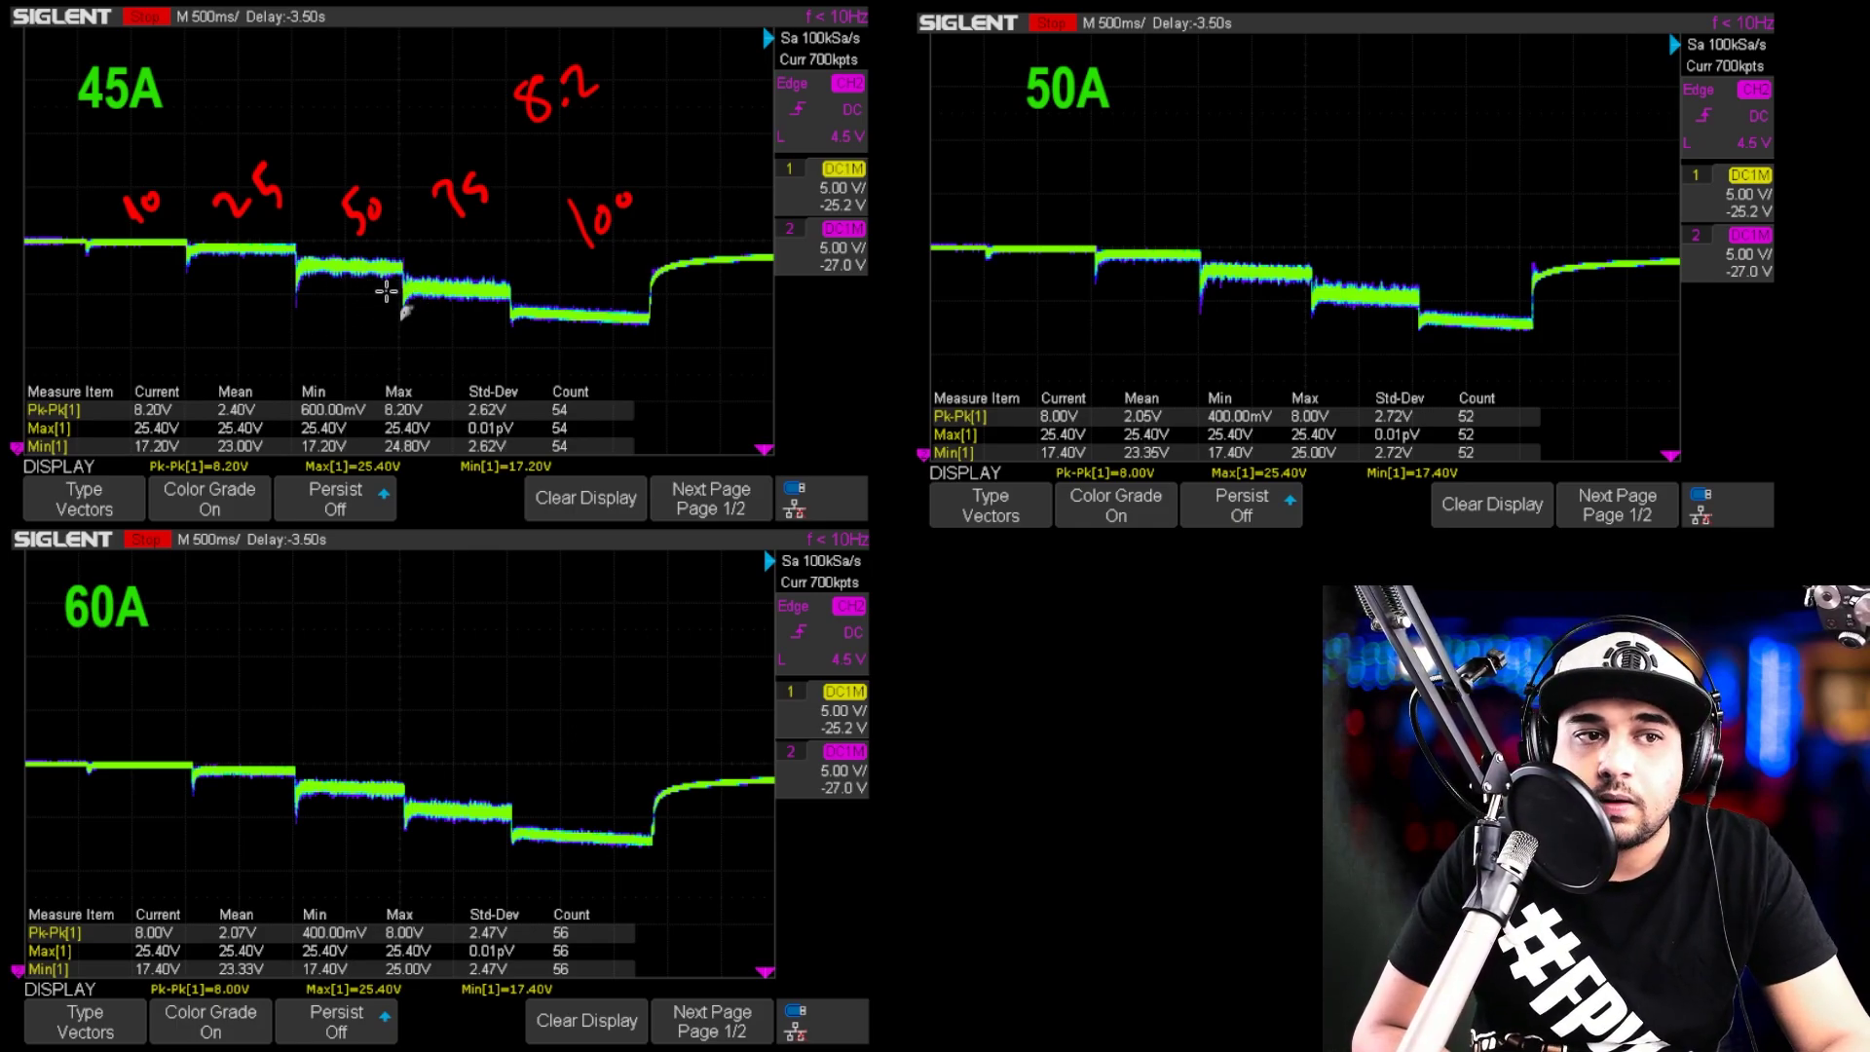
mouse_move(360, 305)
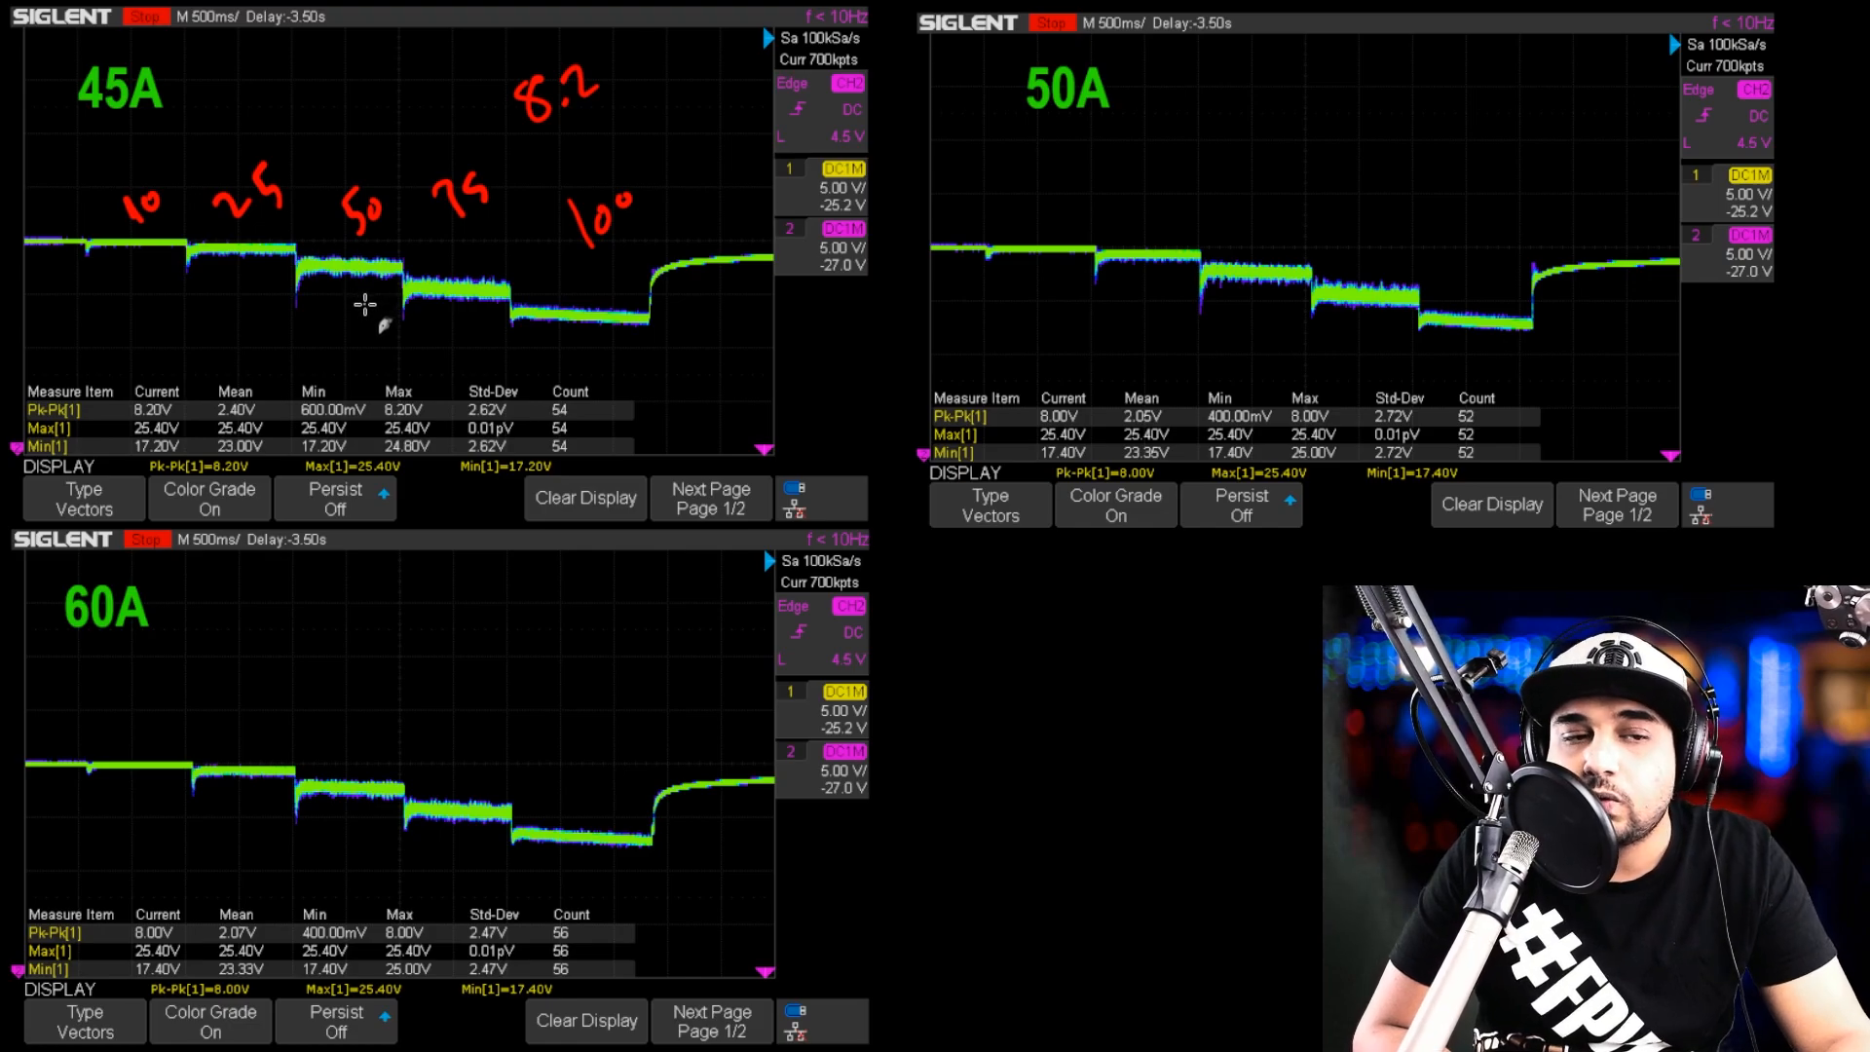
mouse_move(314, 815)
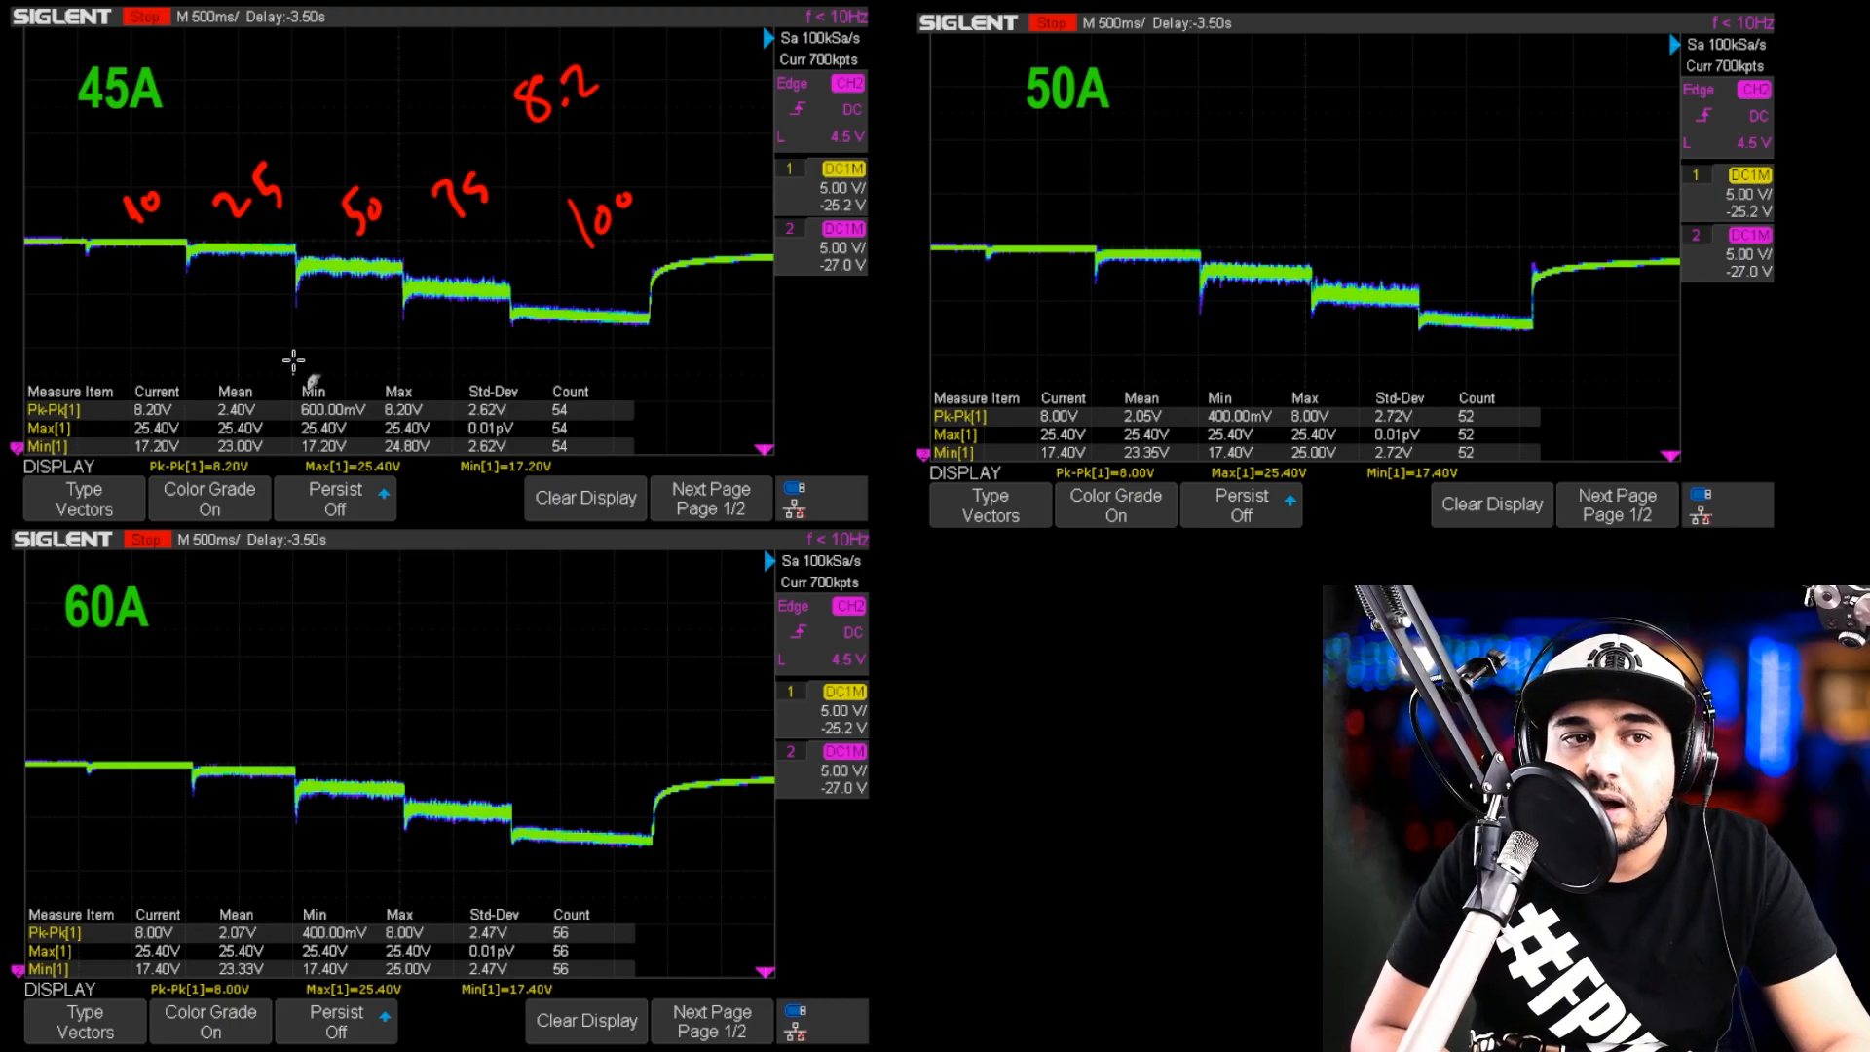
mouse_move(388, 263)
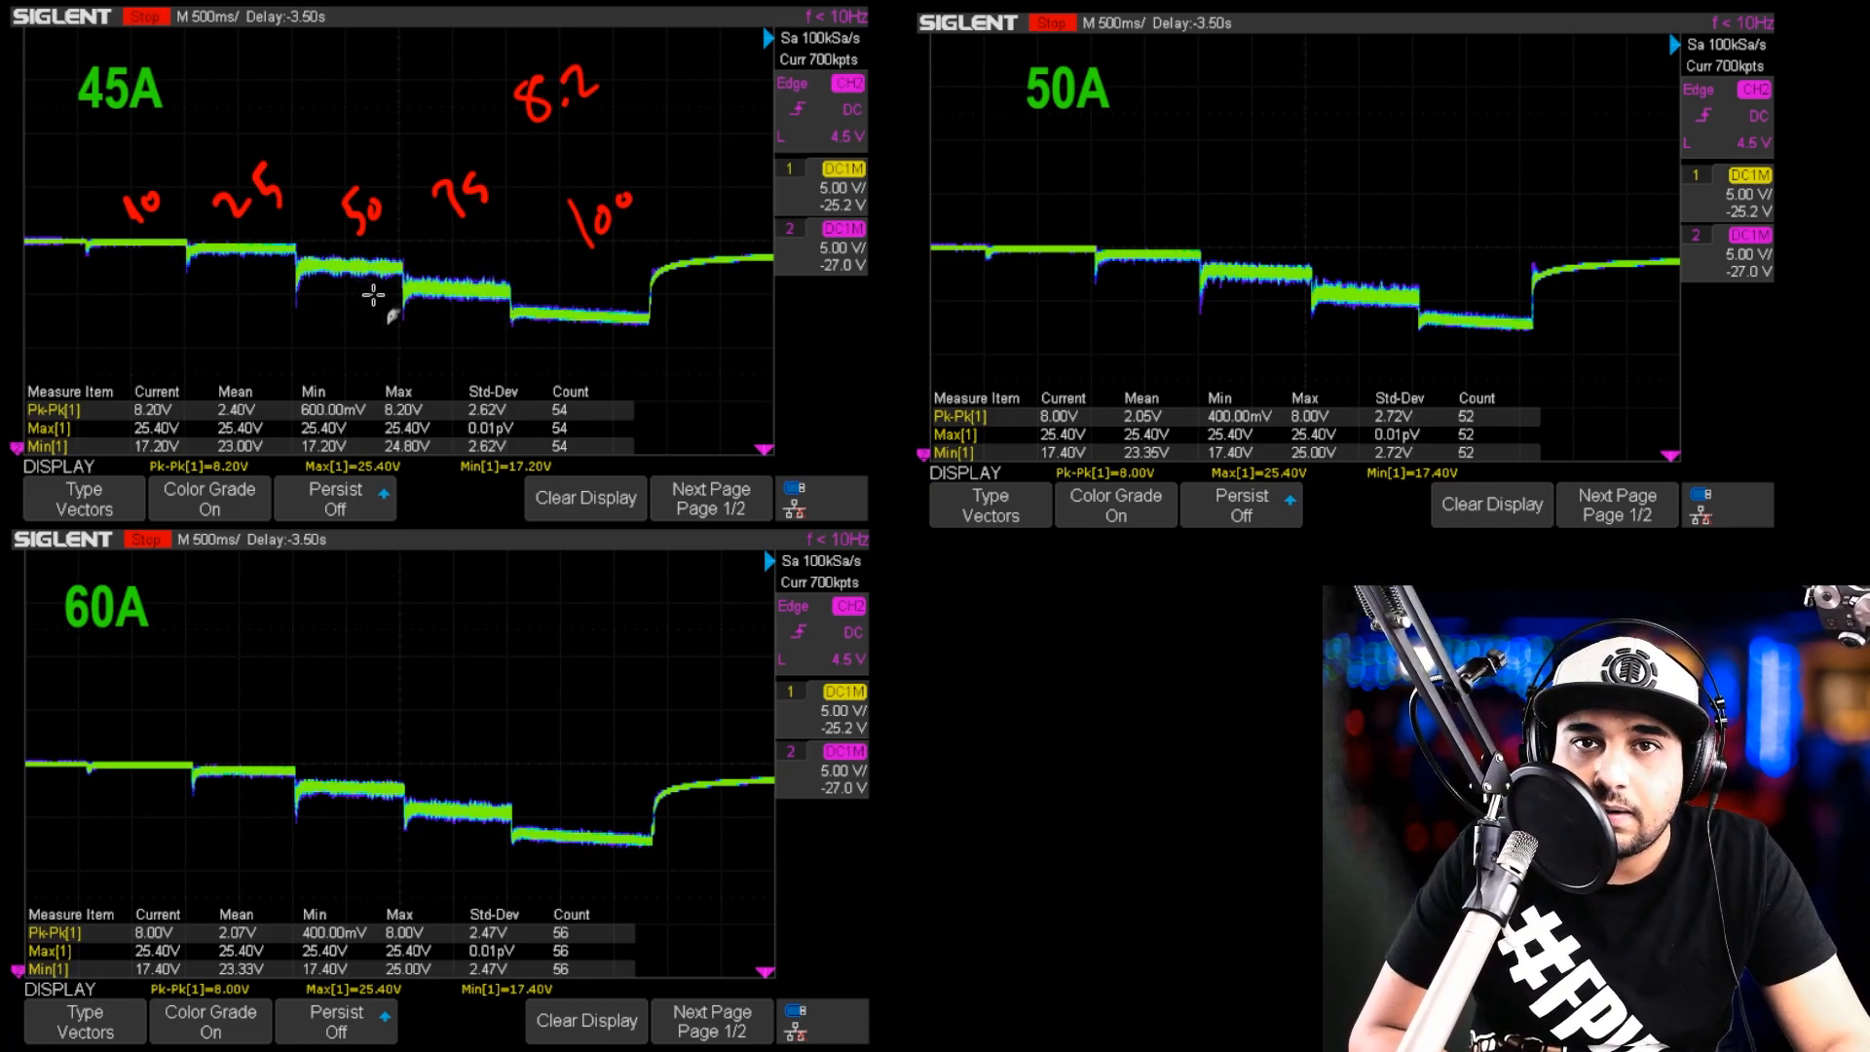
mouse_move(164, 333)
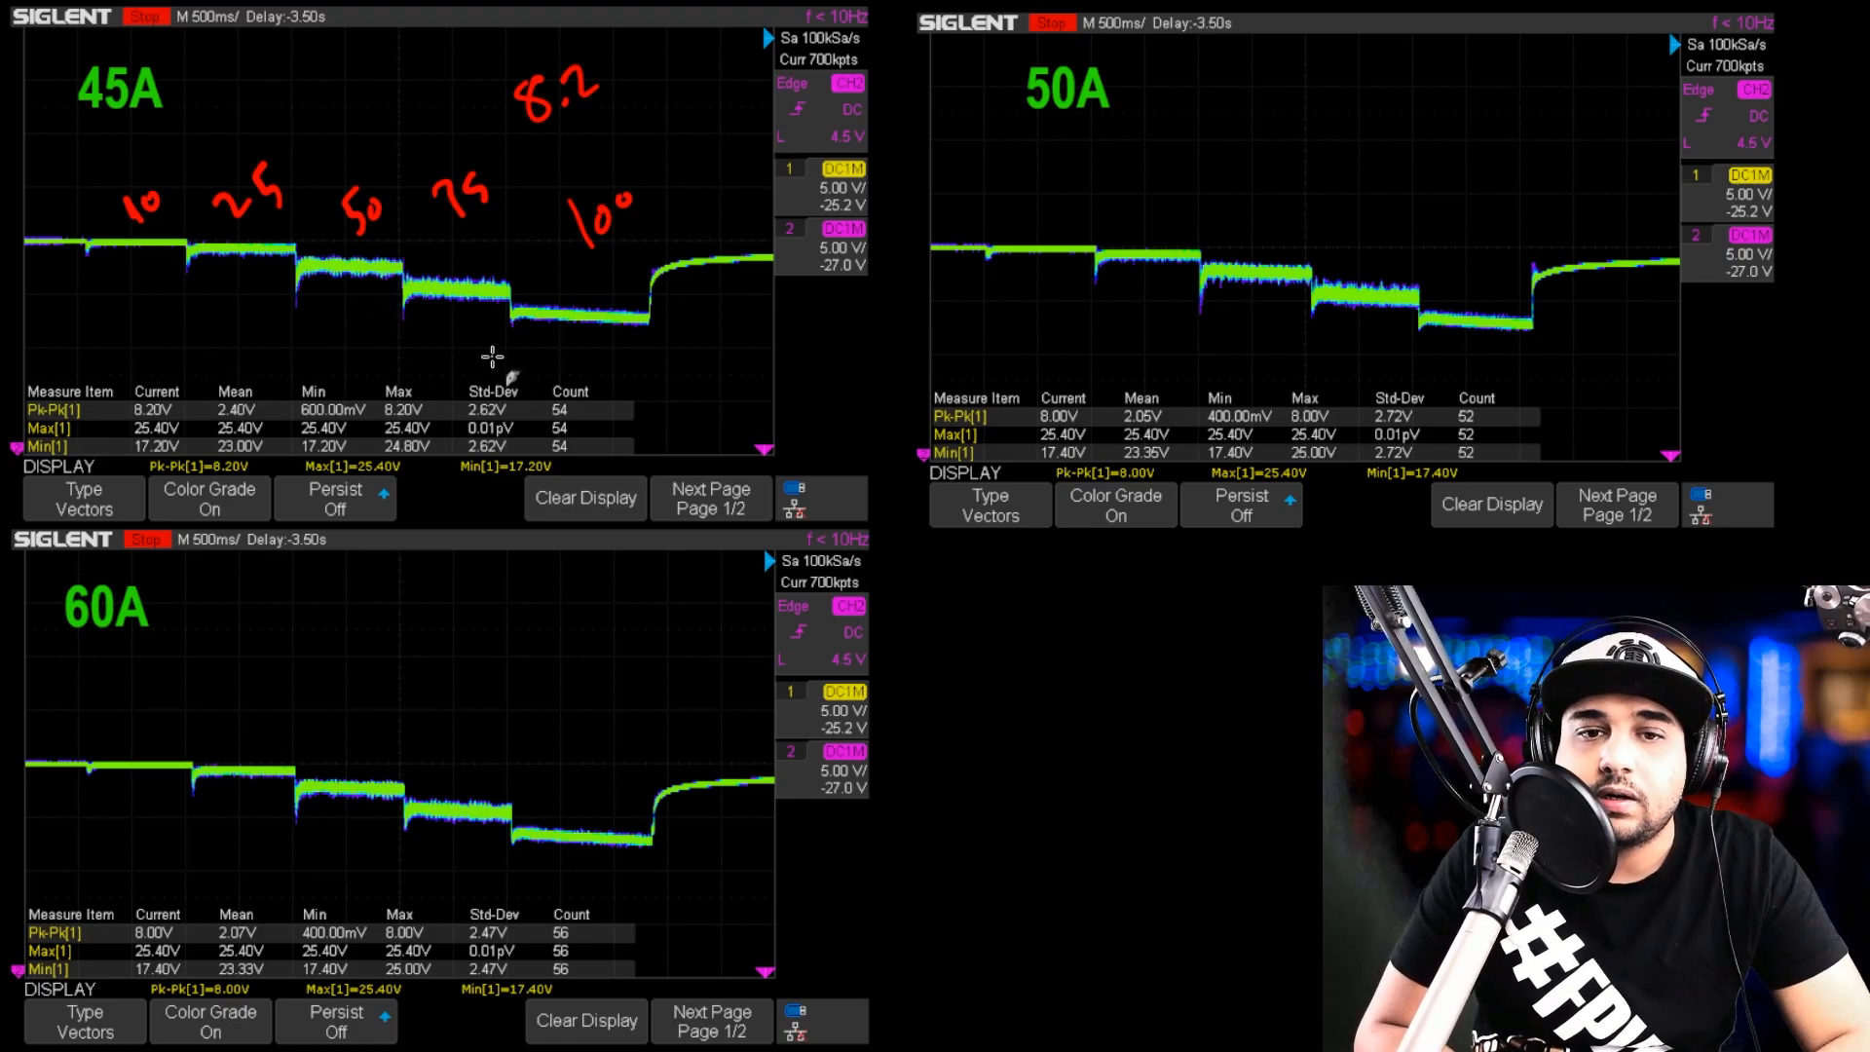
mouse_move(883, 429)
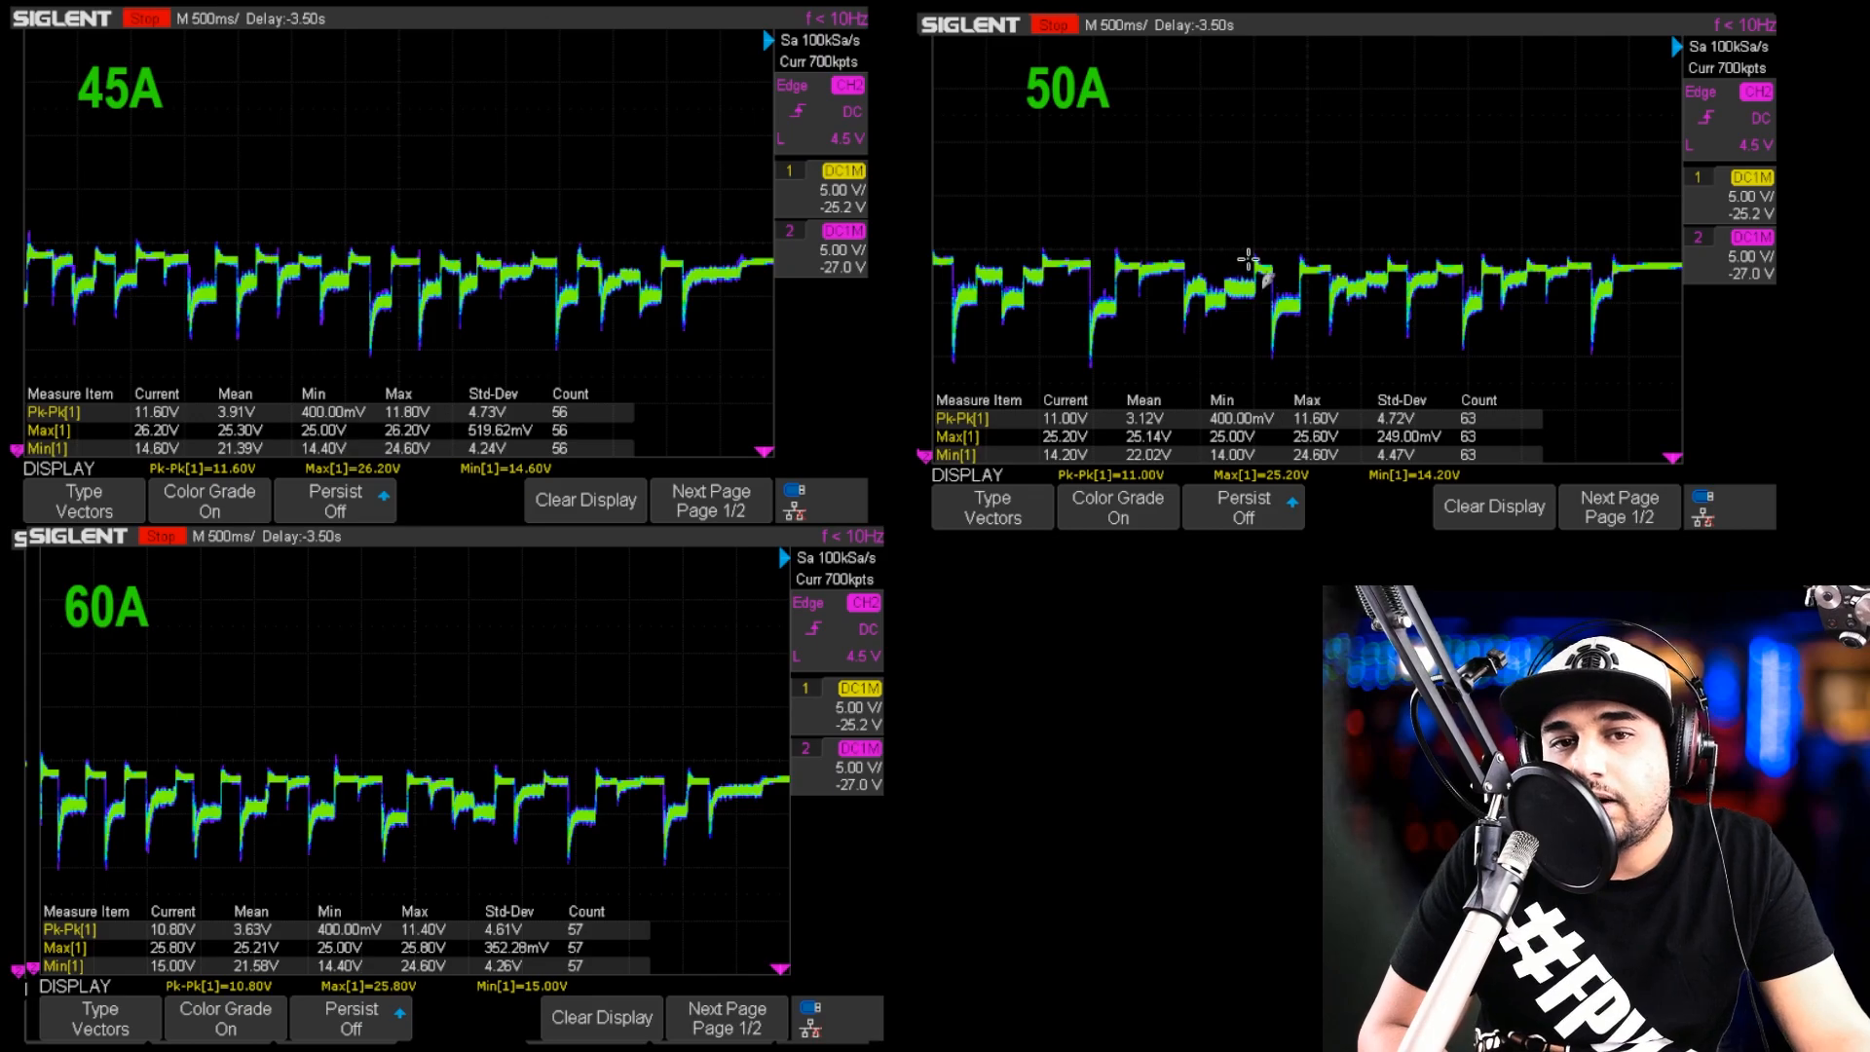
mouse_move(1270, 322)
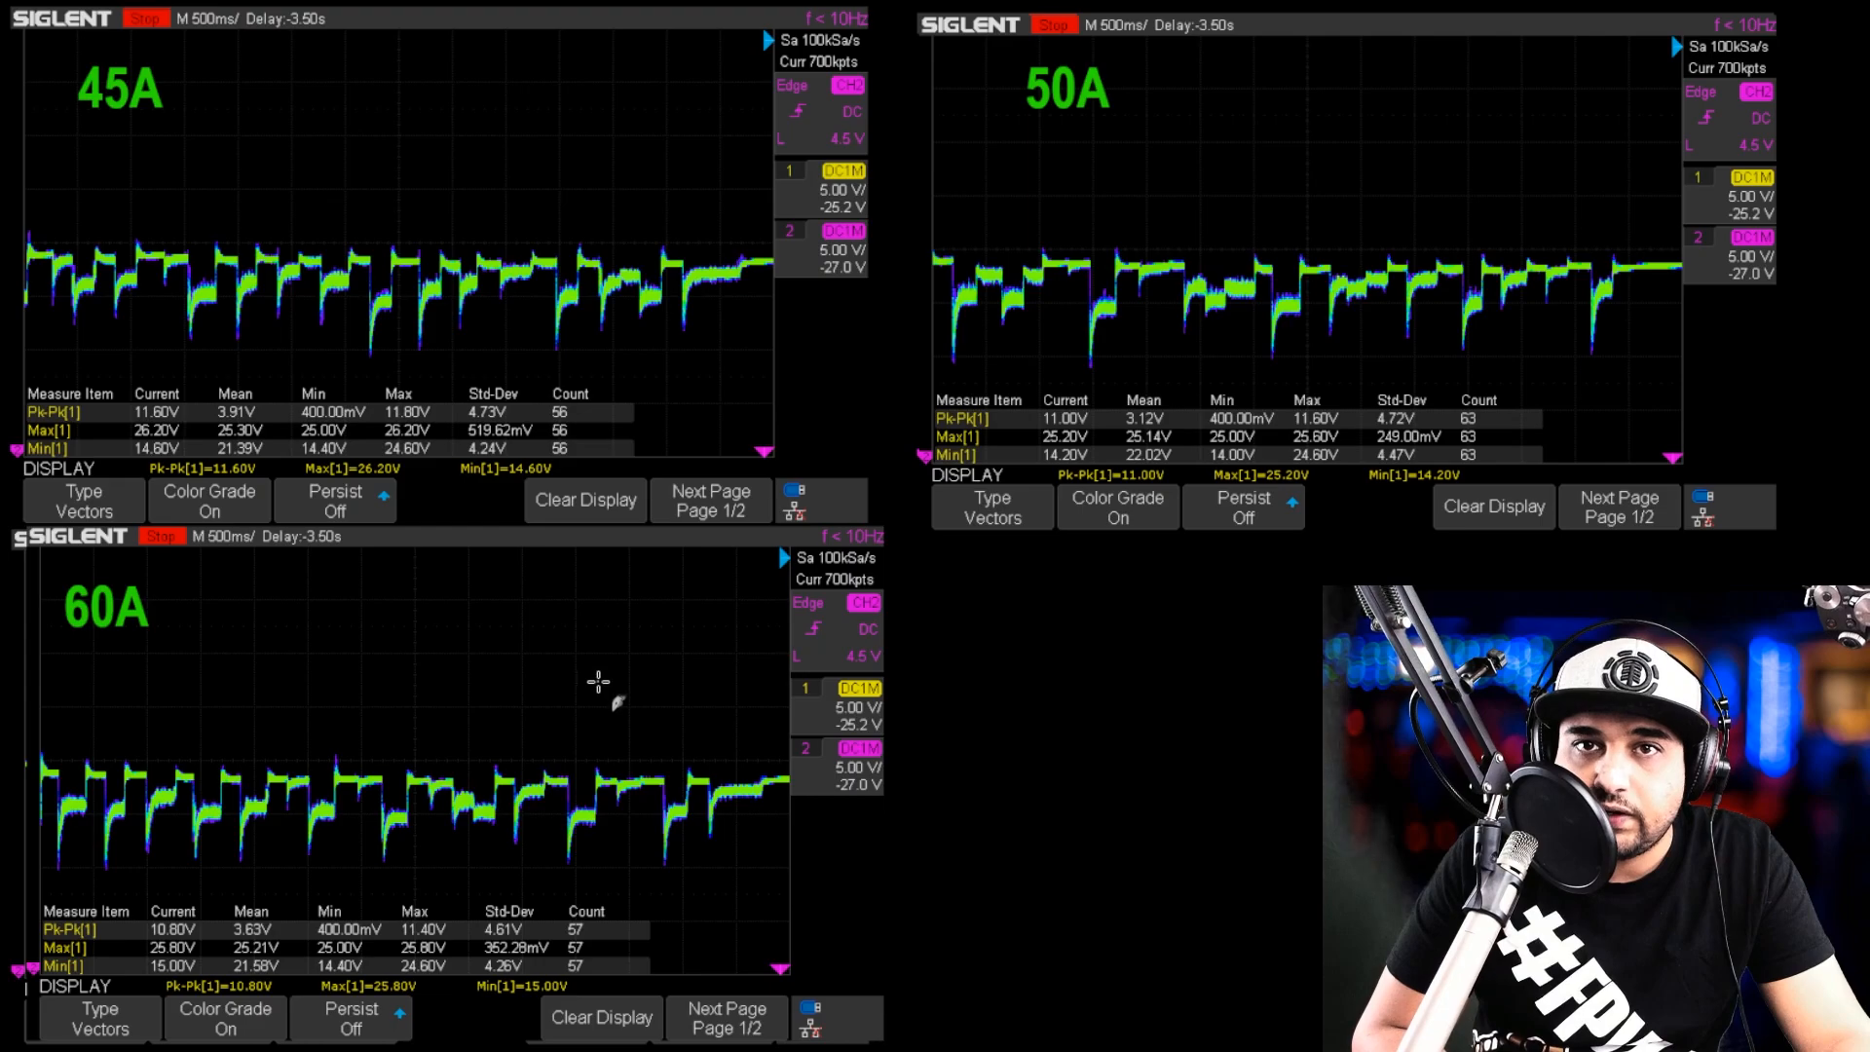
mouse_move(602, 718)
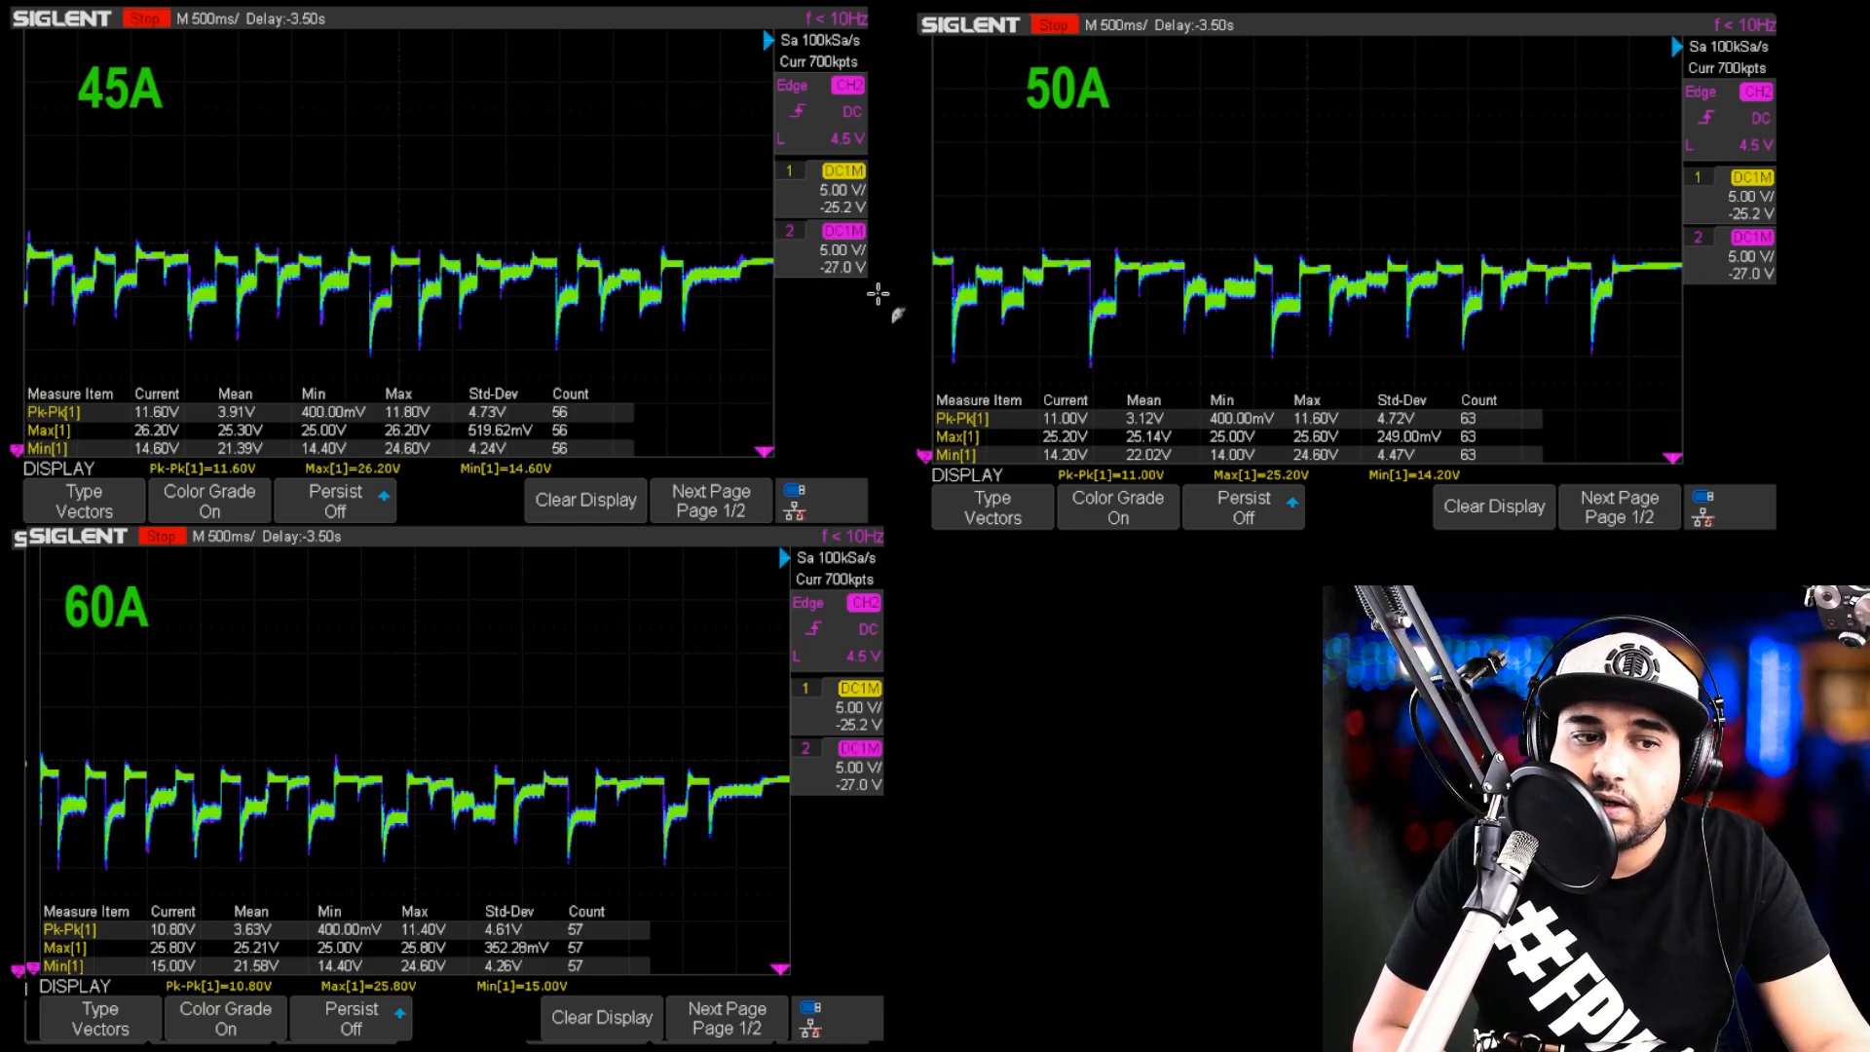
mouse_move(1139, 354)
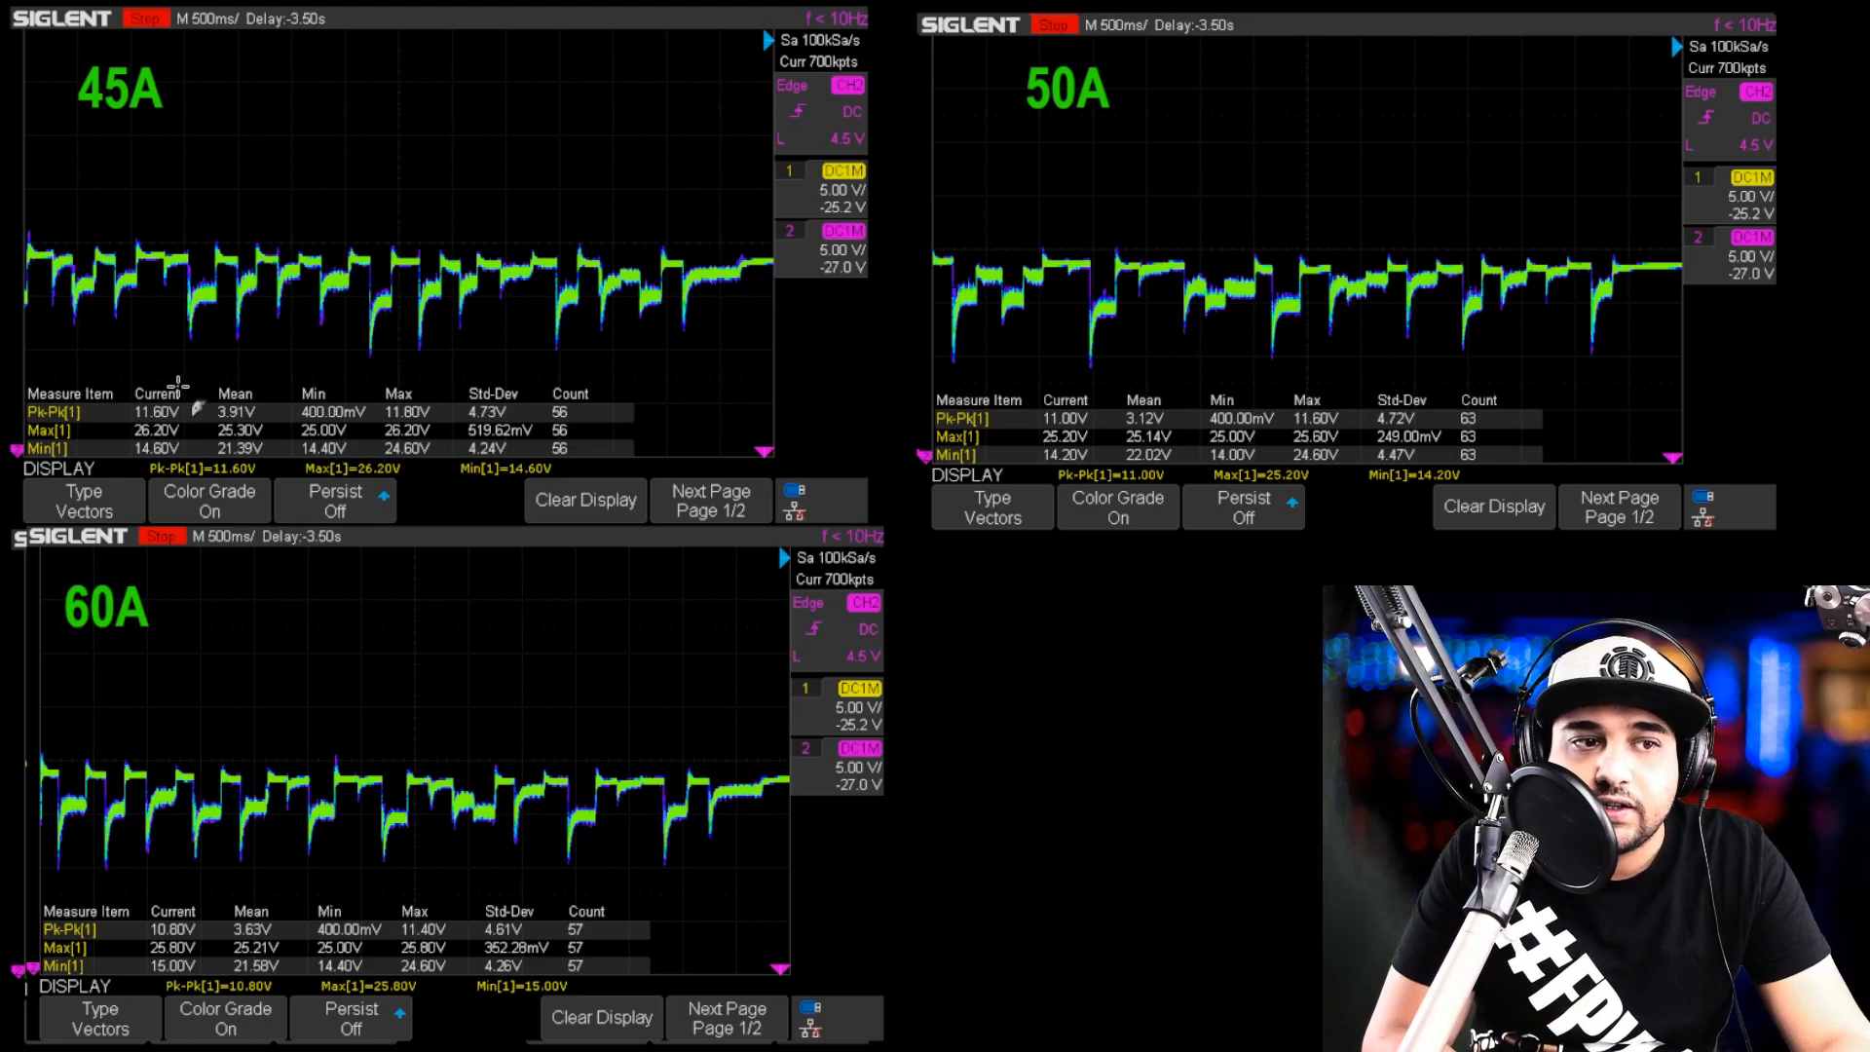
mouse_move(386, 144)
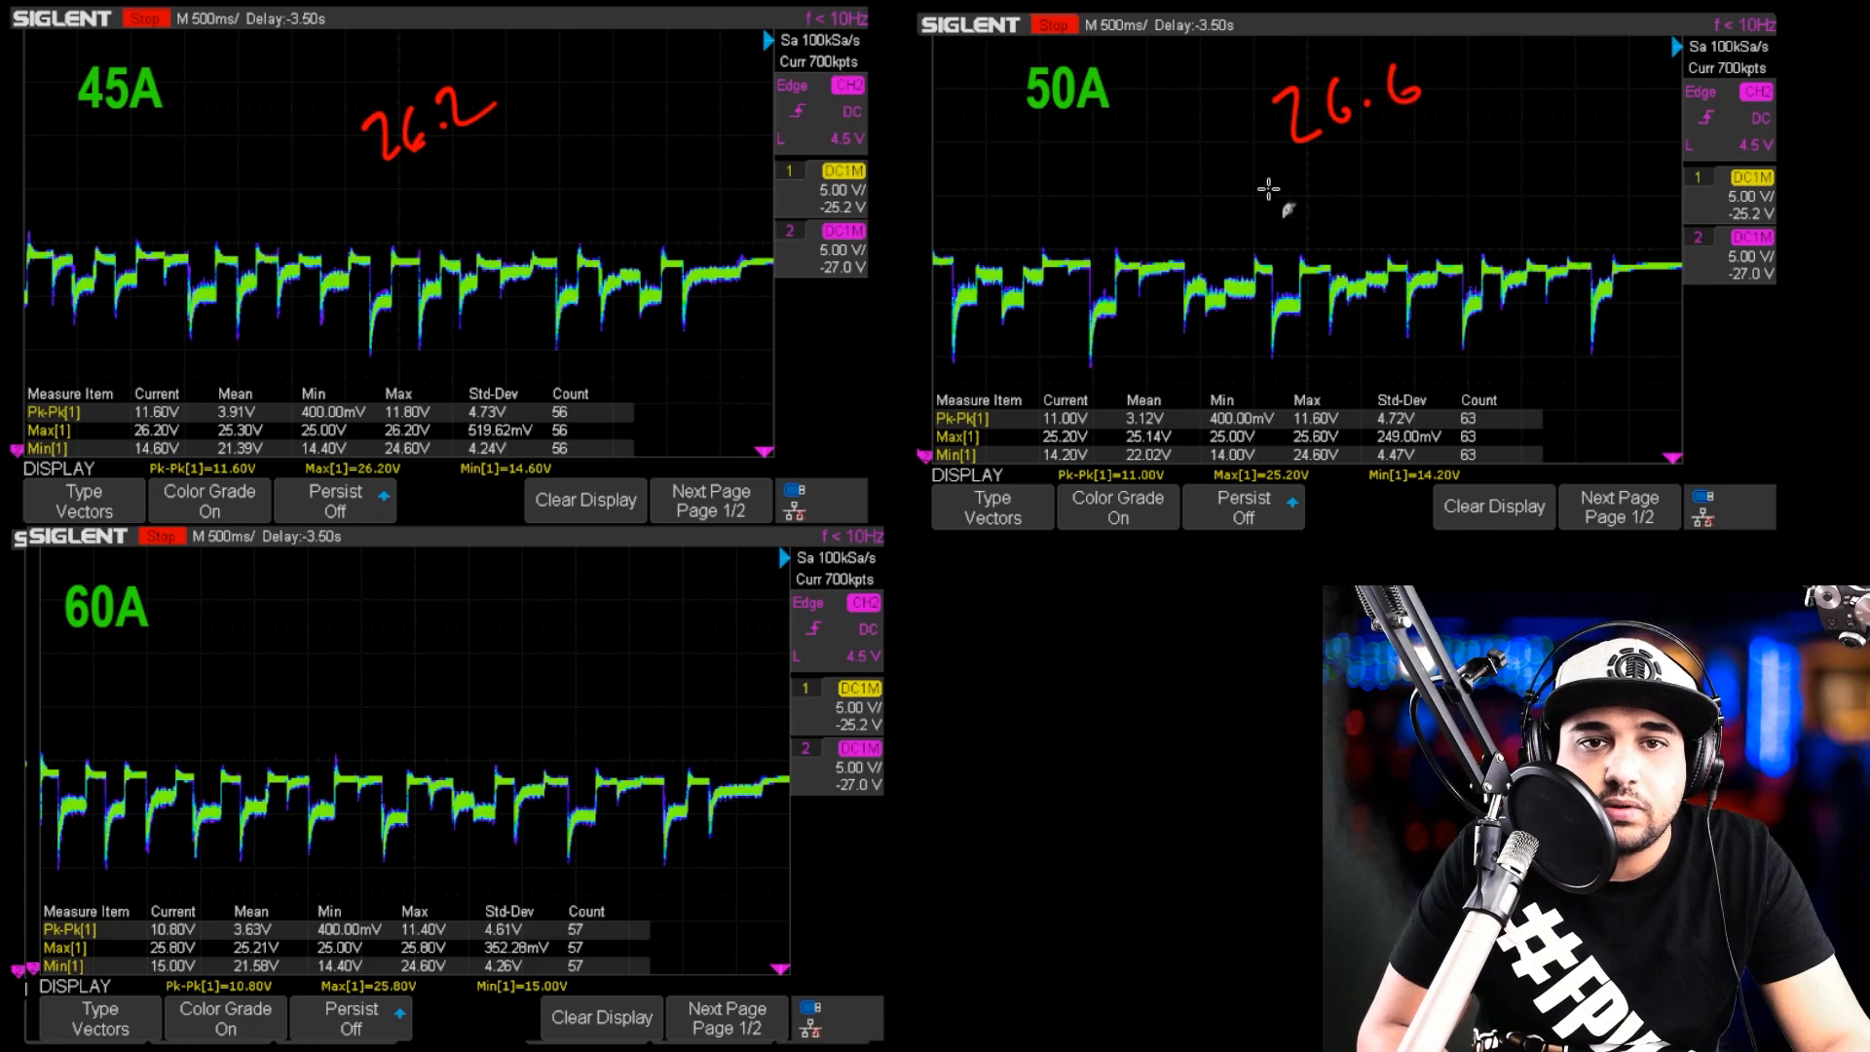
mouse_move(354, 706)
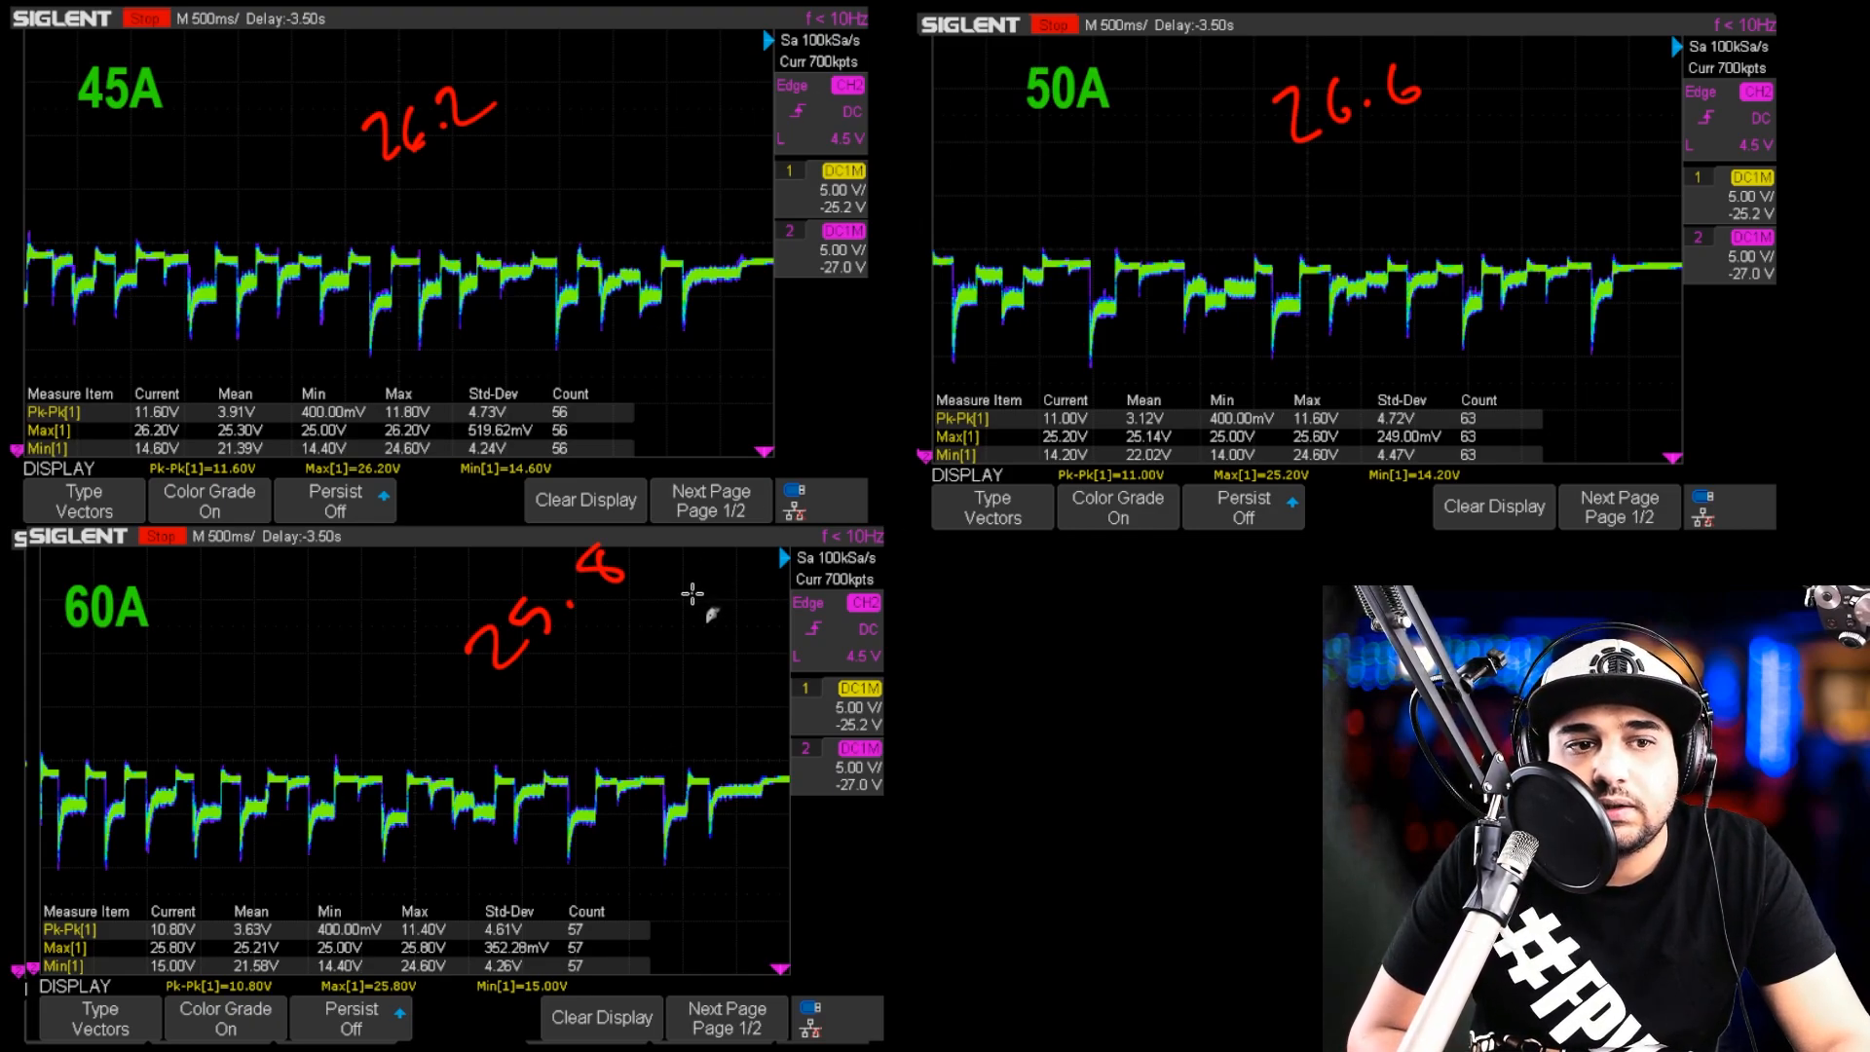
mouse_move(688, 604)
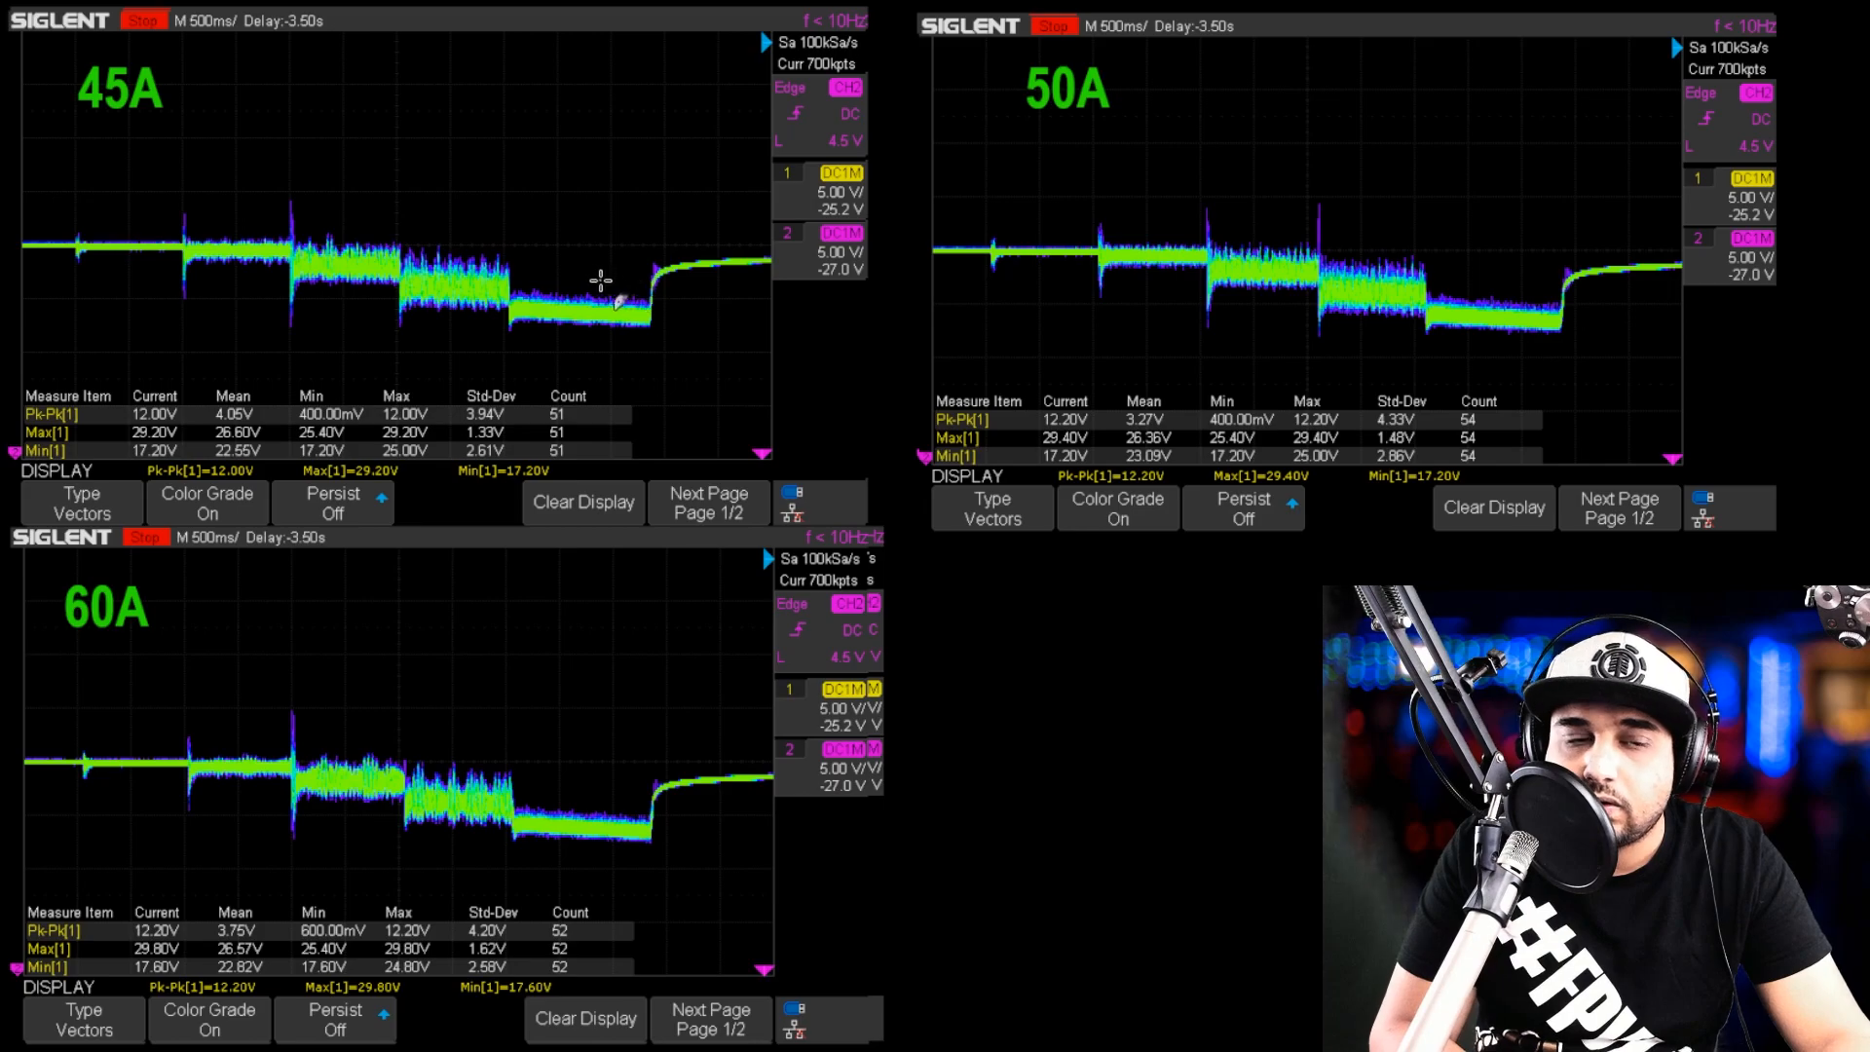
mouse_move(361, 310)
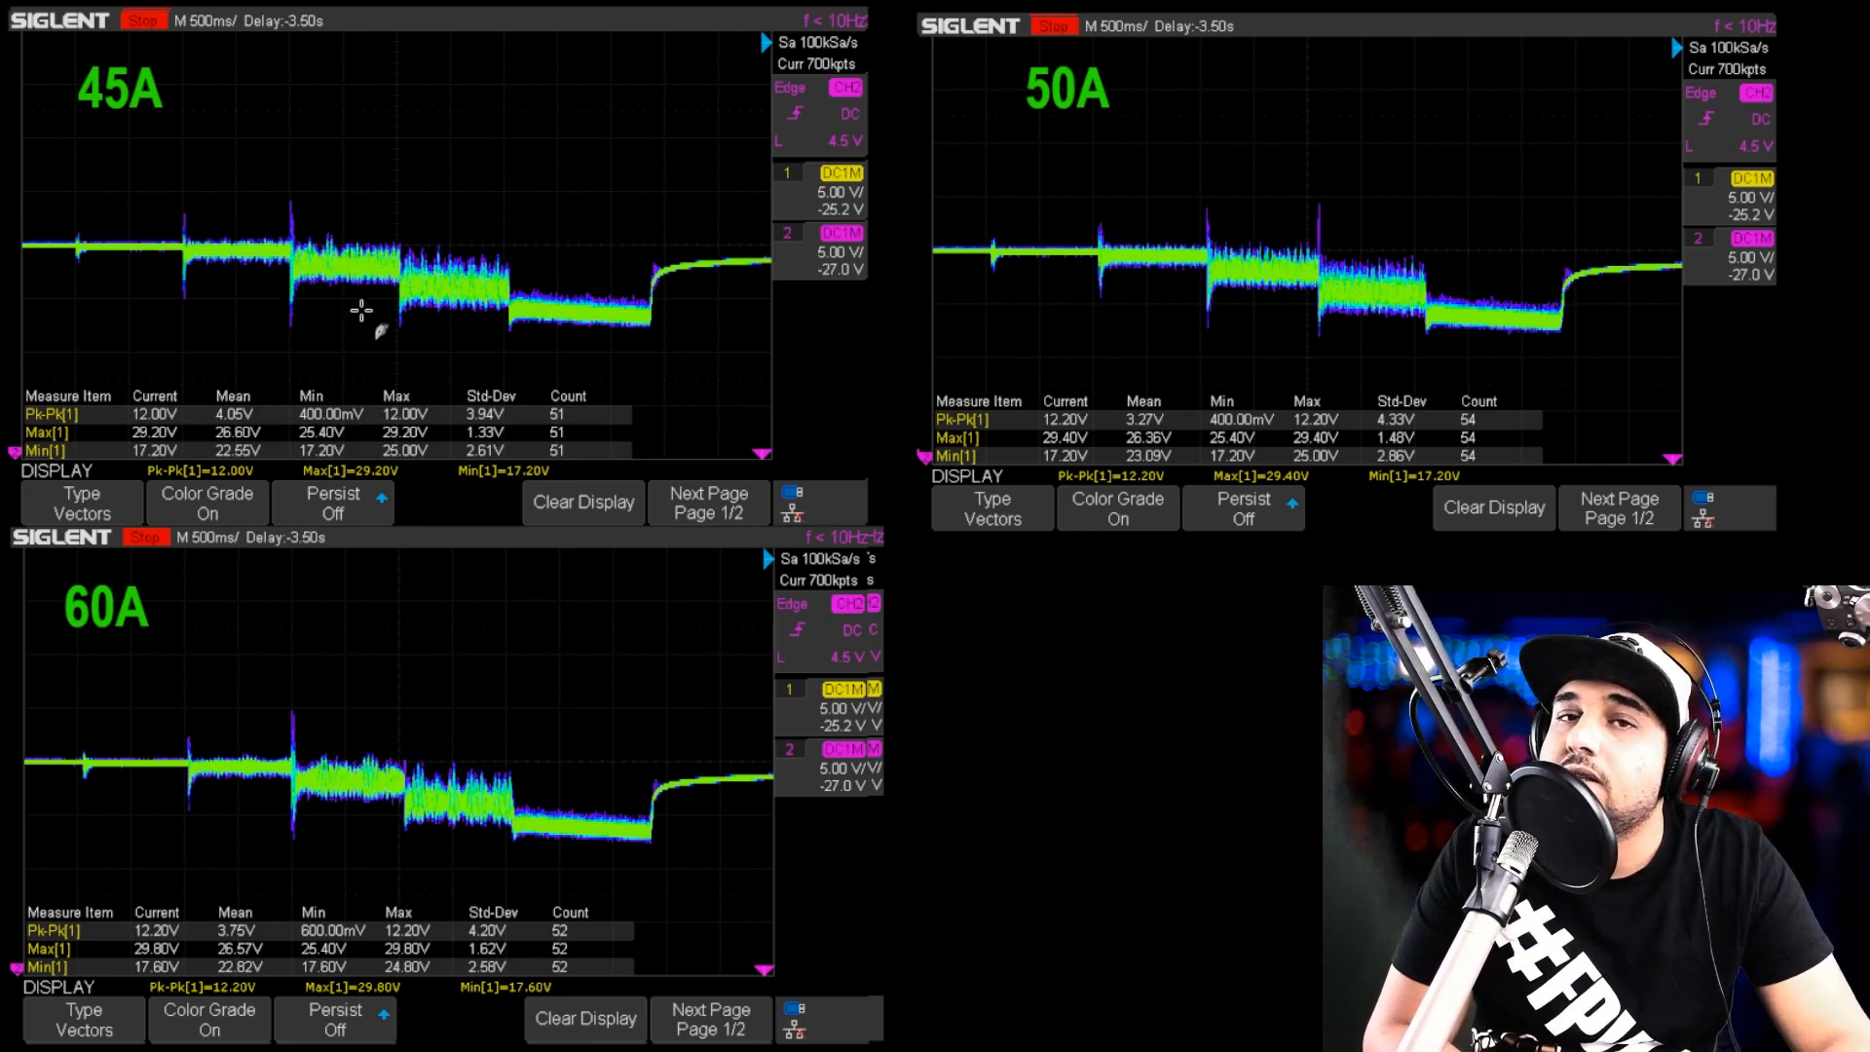
mouse_move(420, 332)
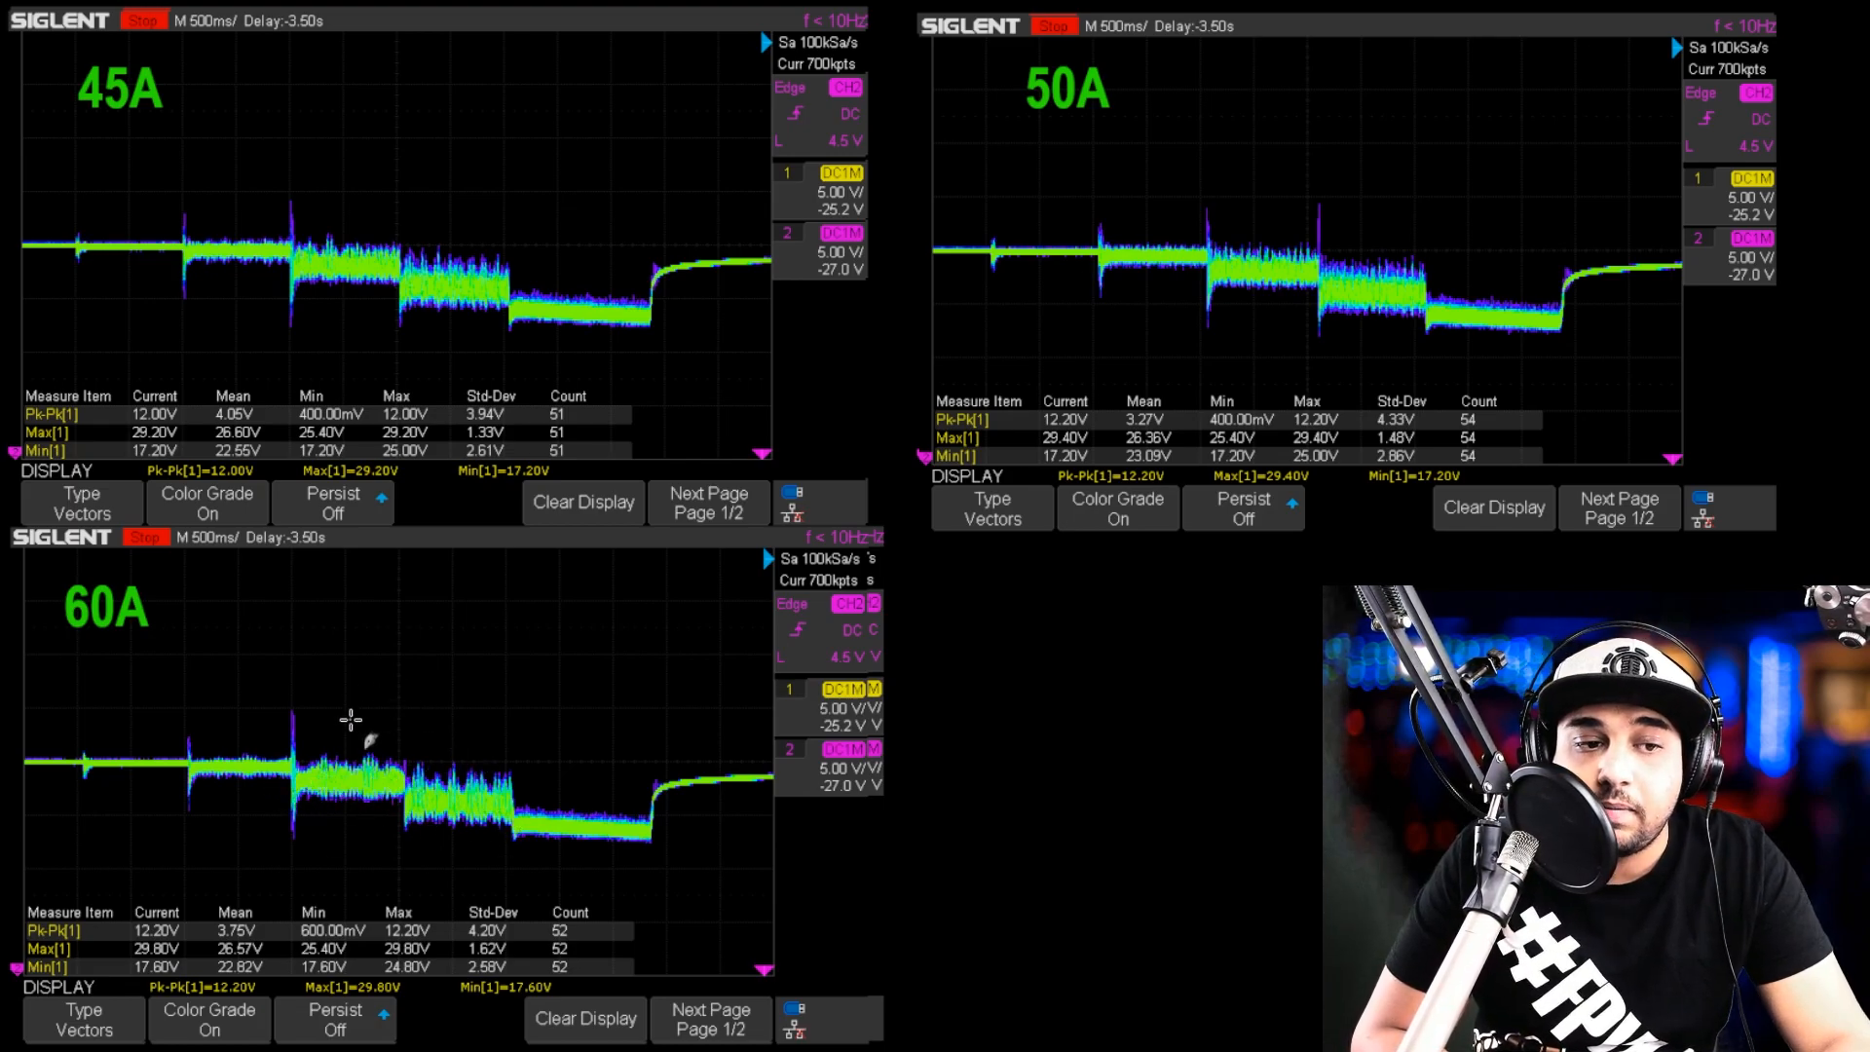
mouse_move(498, 782)
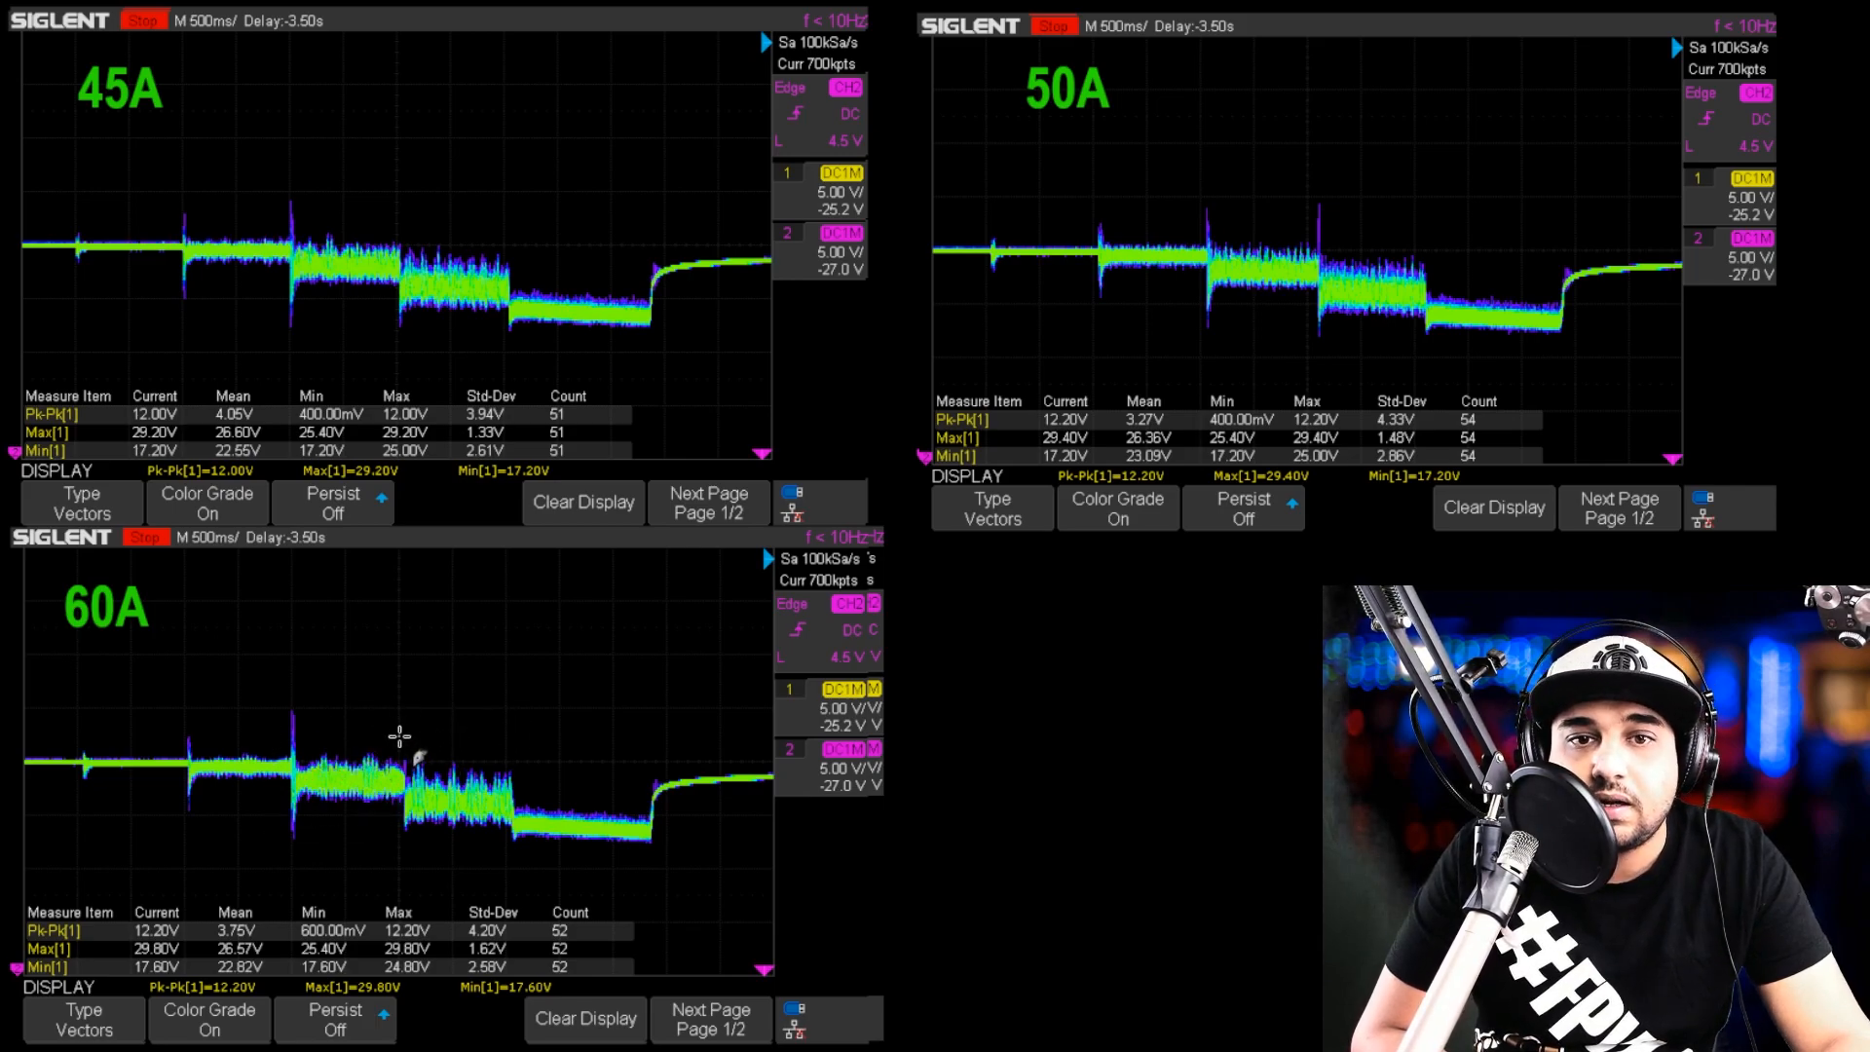
mouse_move(428, 697)
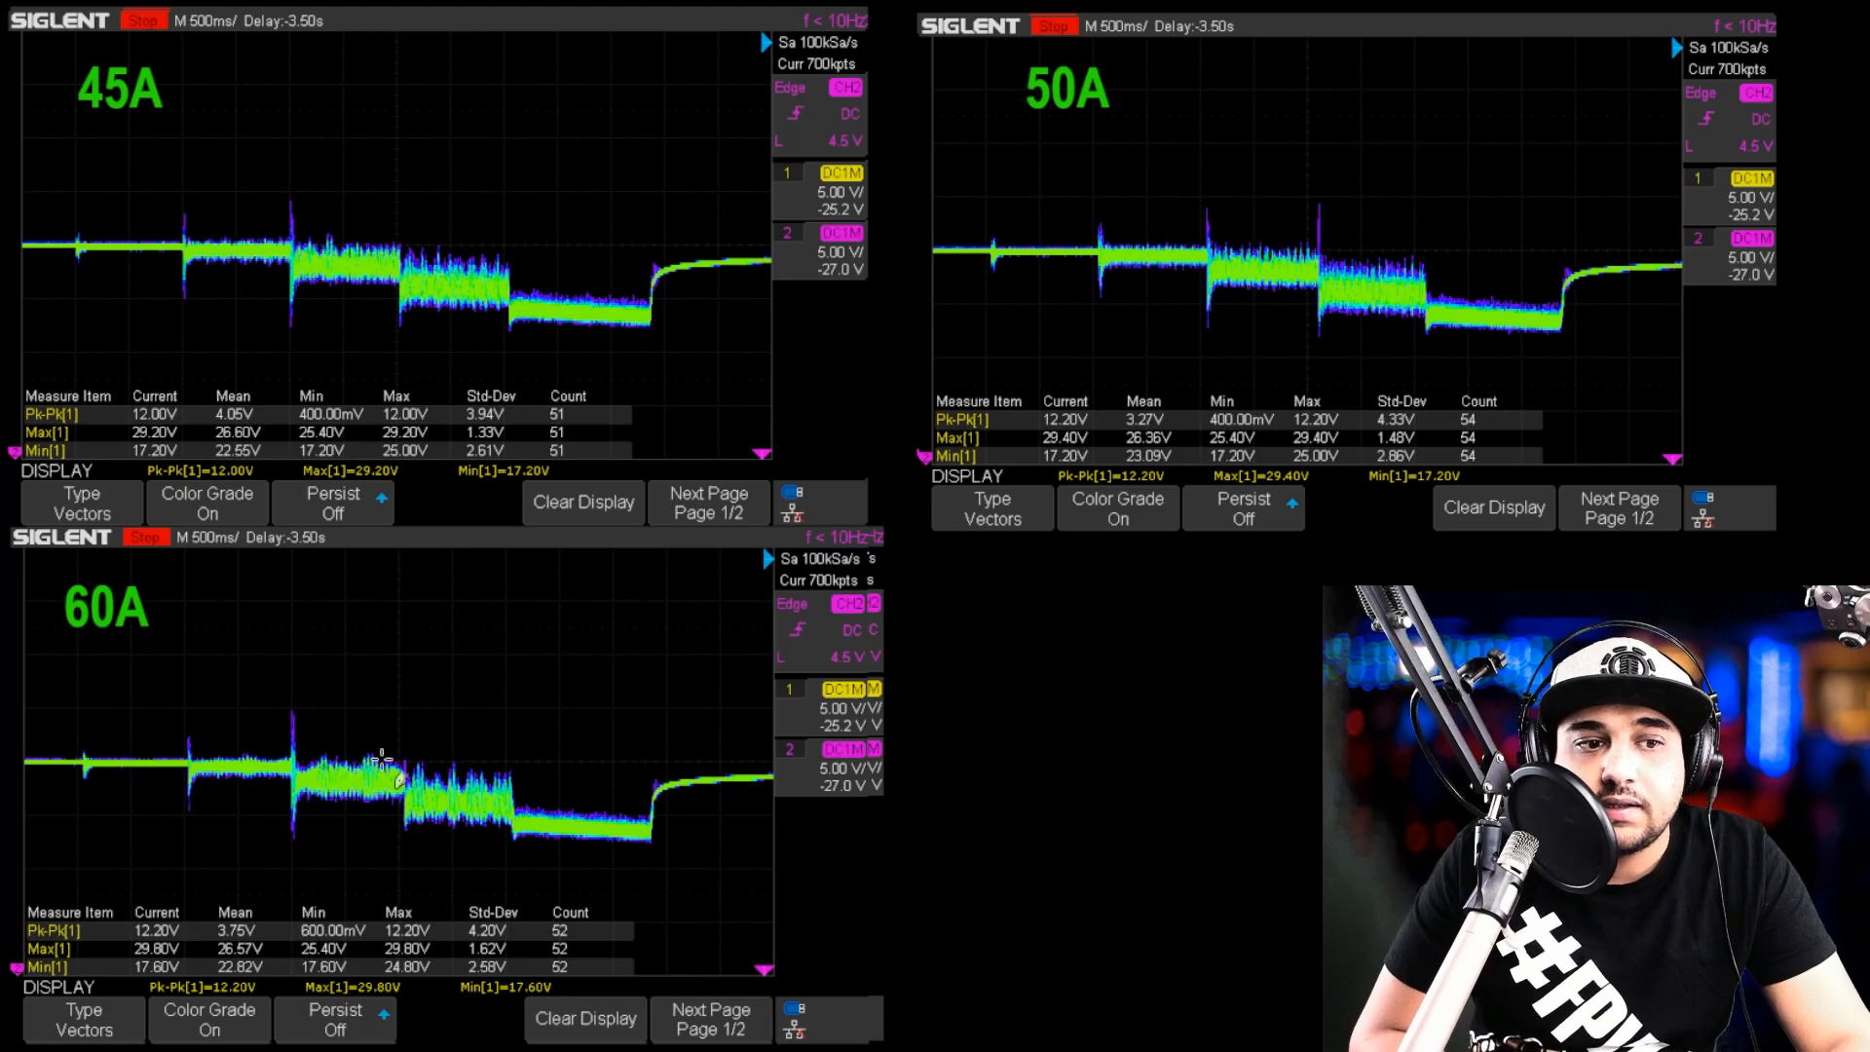
mouse_move(450, 728)
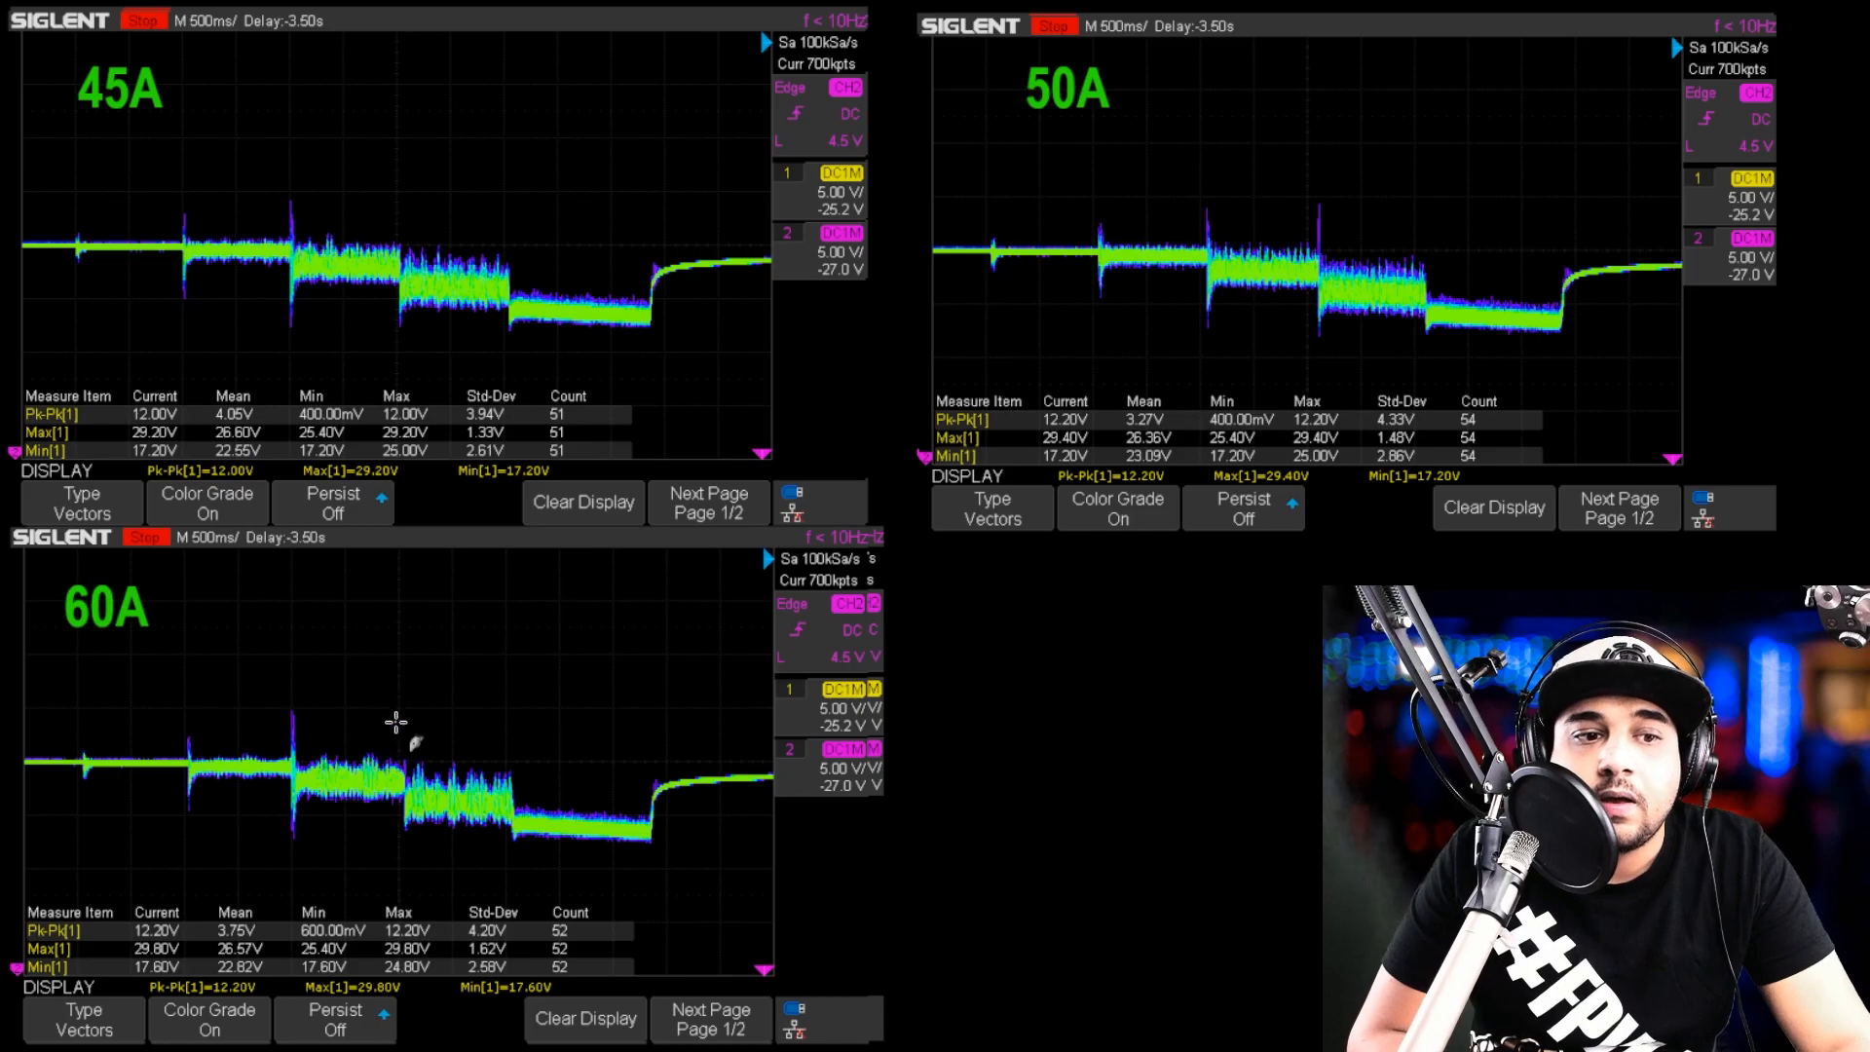
mouse_move(407, 673)
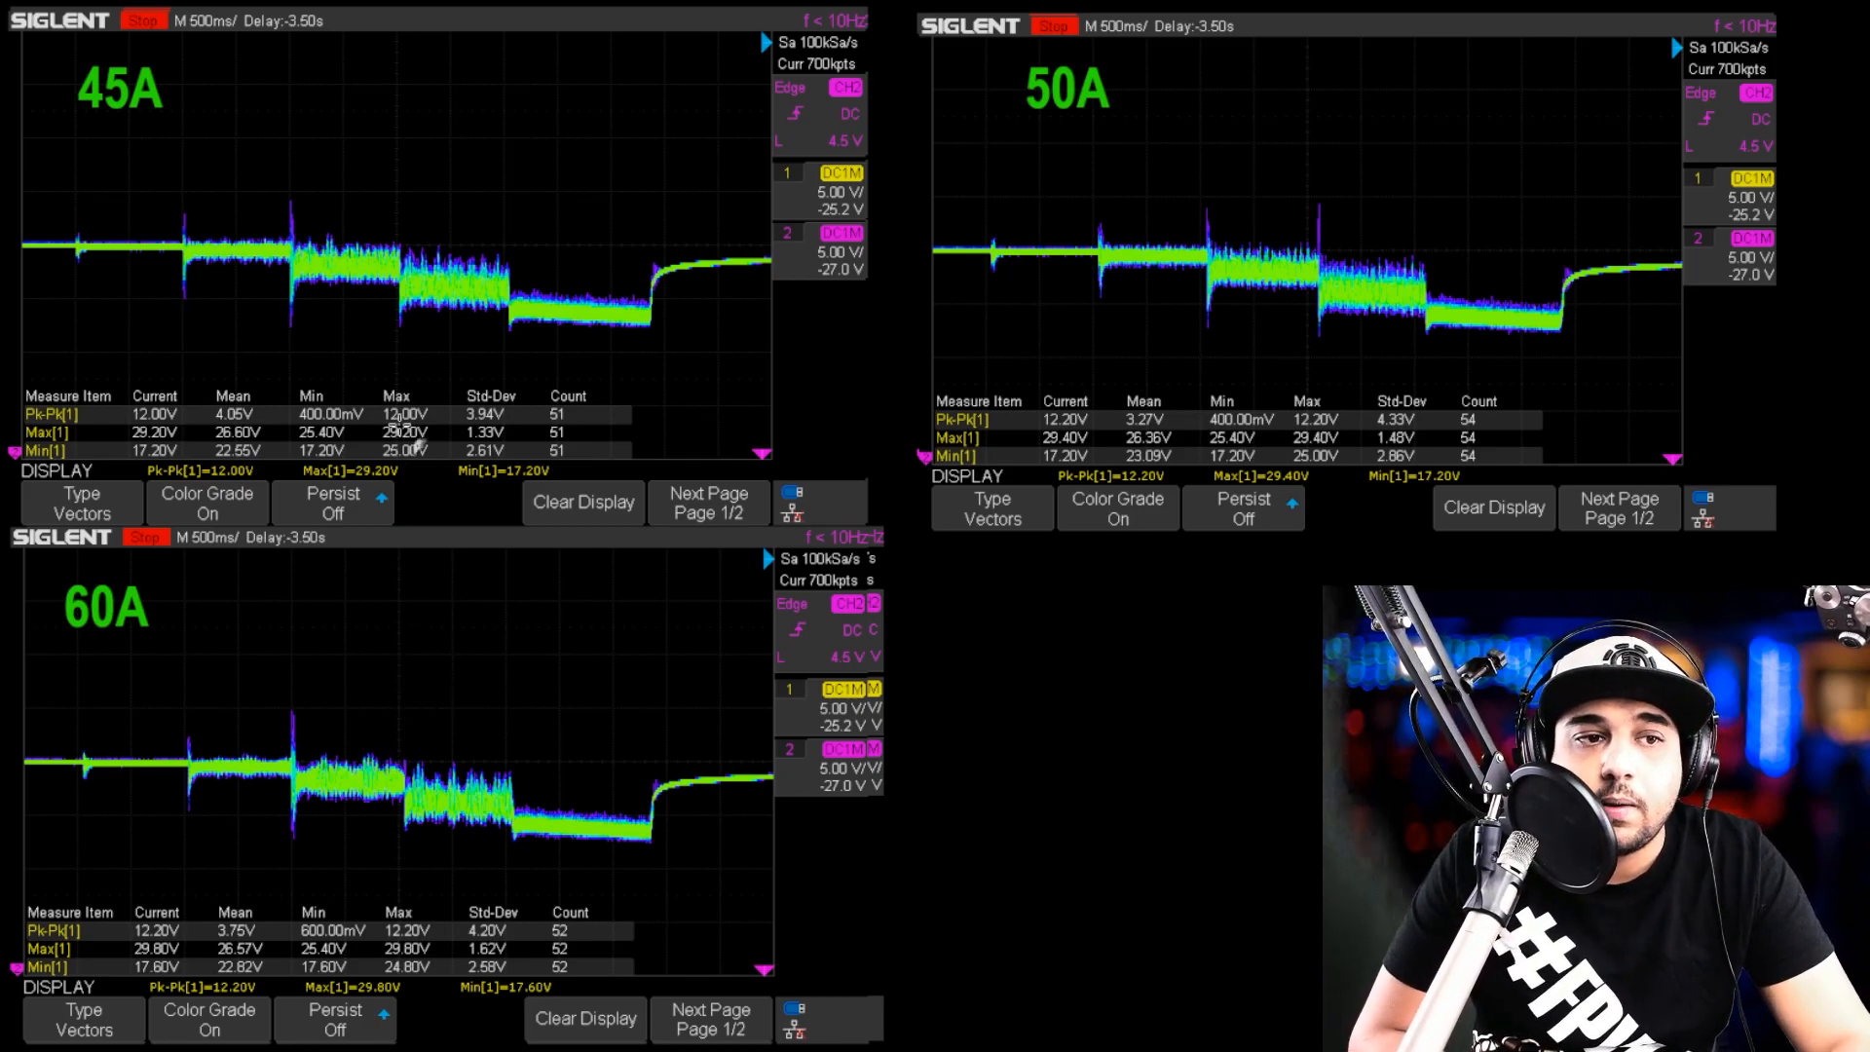
mouse_move(413, 773)
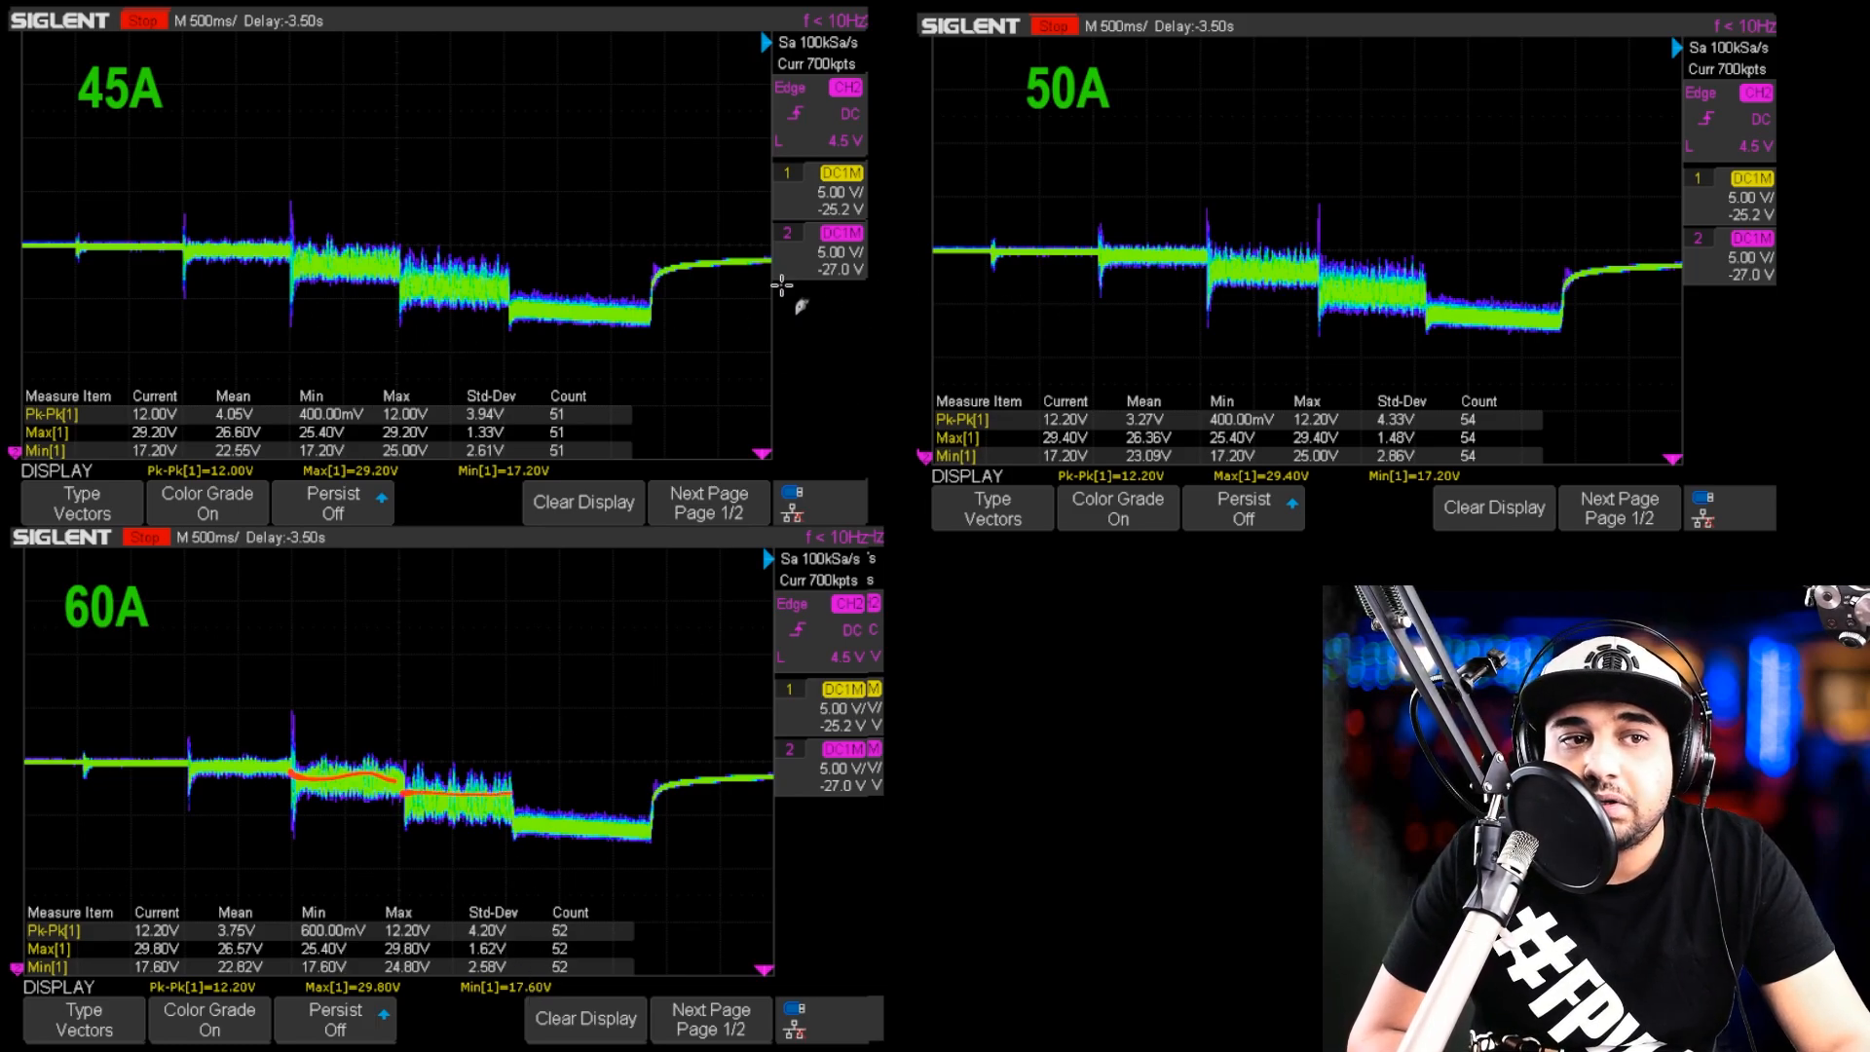
mouse_move(1344, 185)
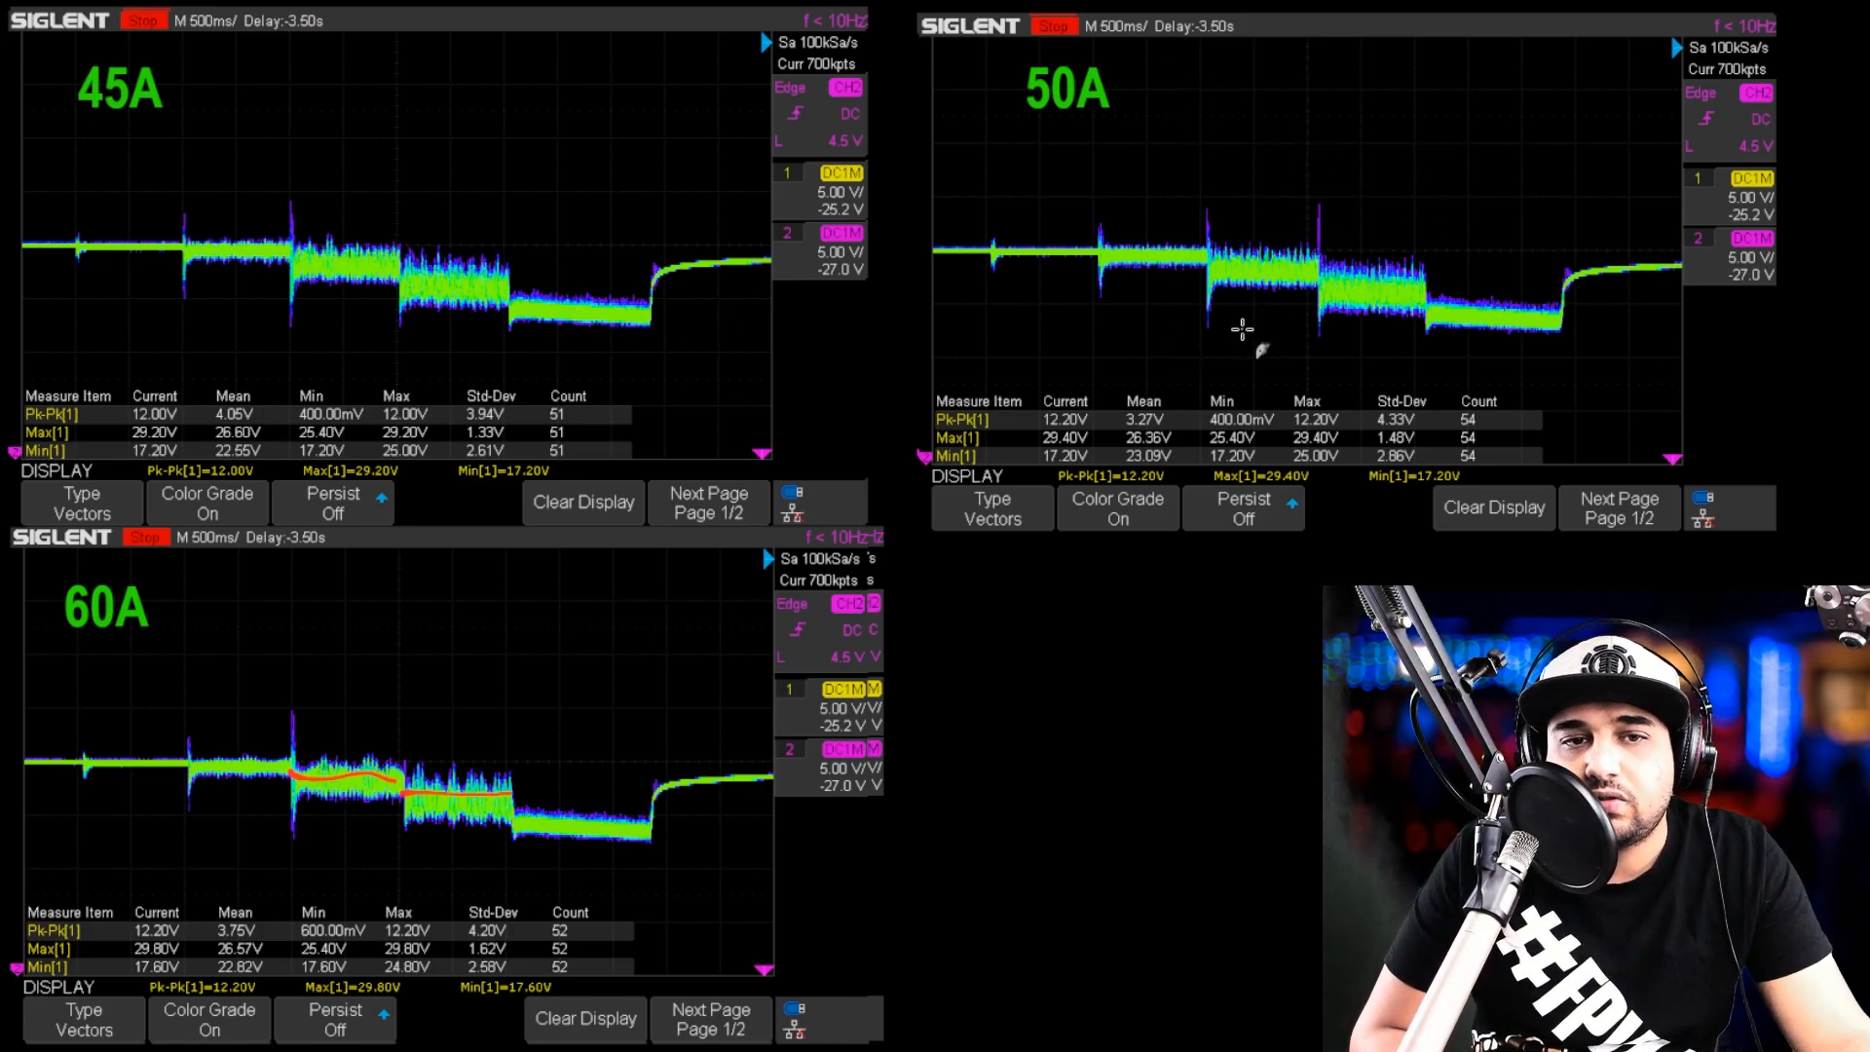
mouse_move(726, 327)
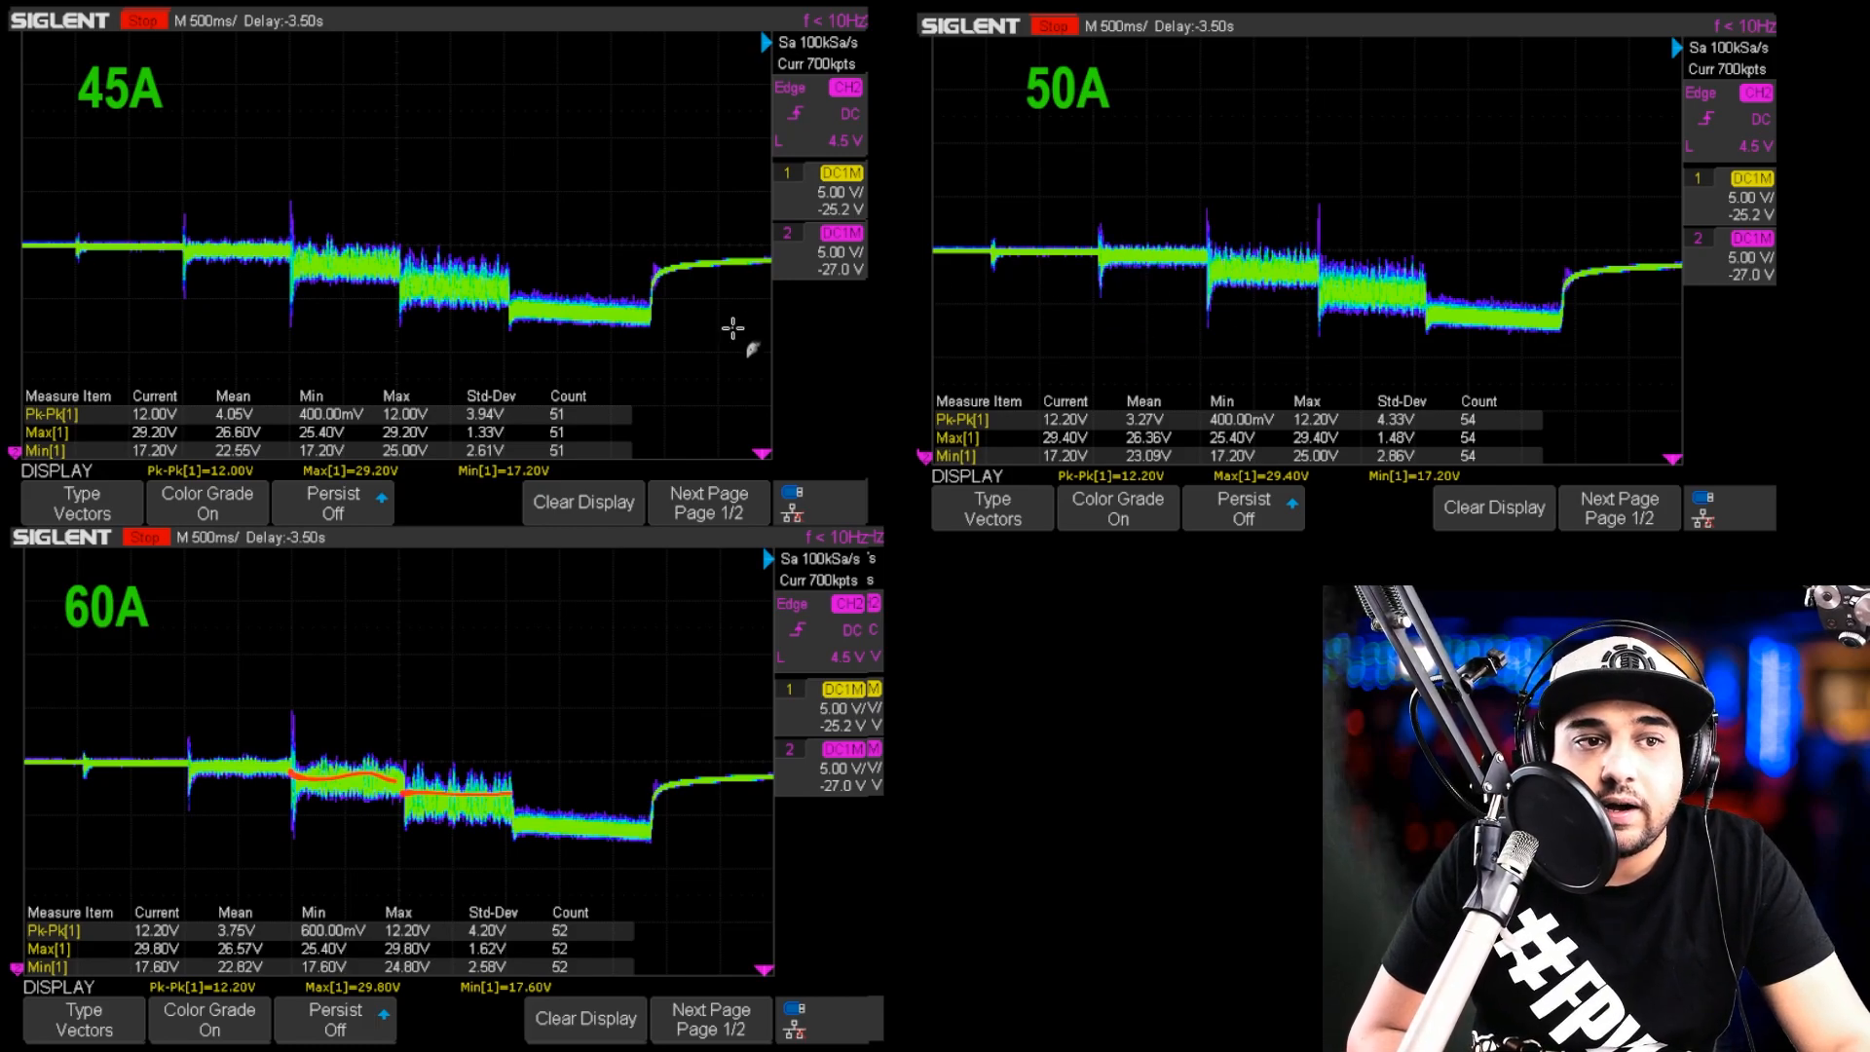
drag(334, 227, 477, 275)
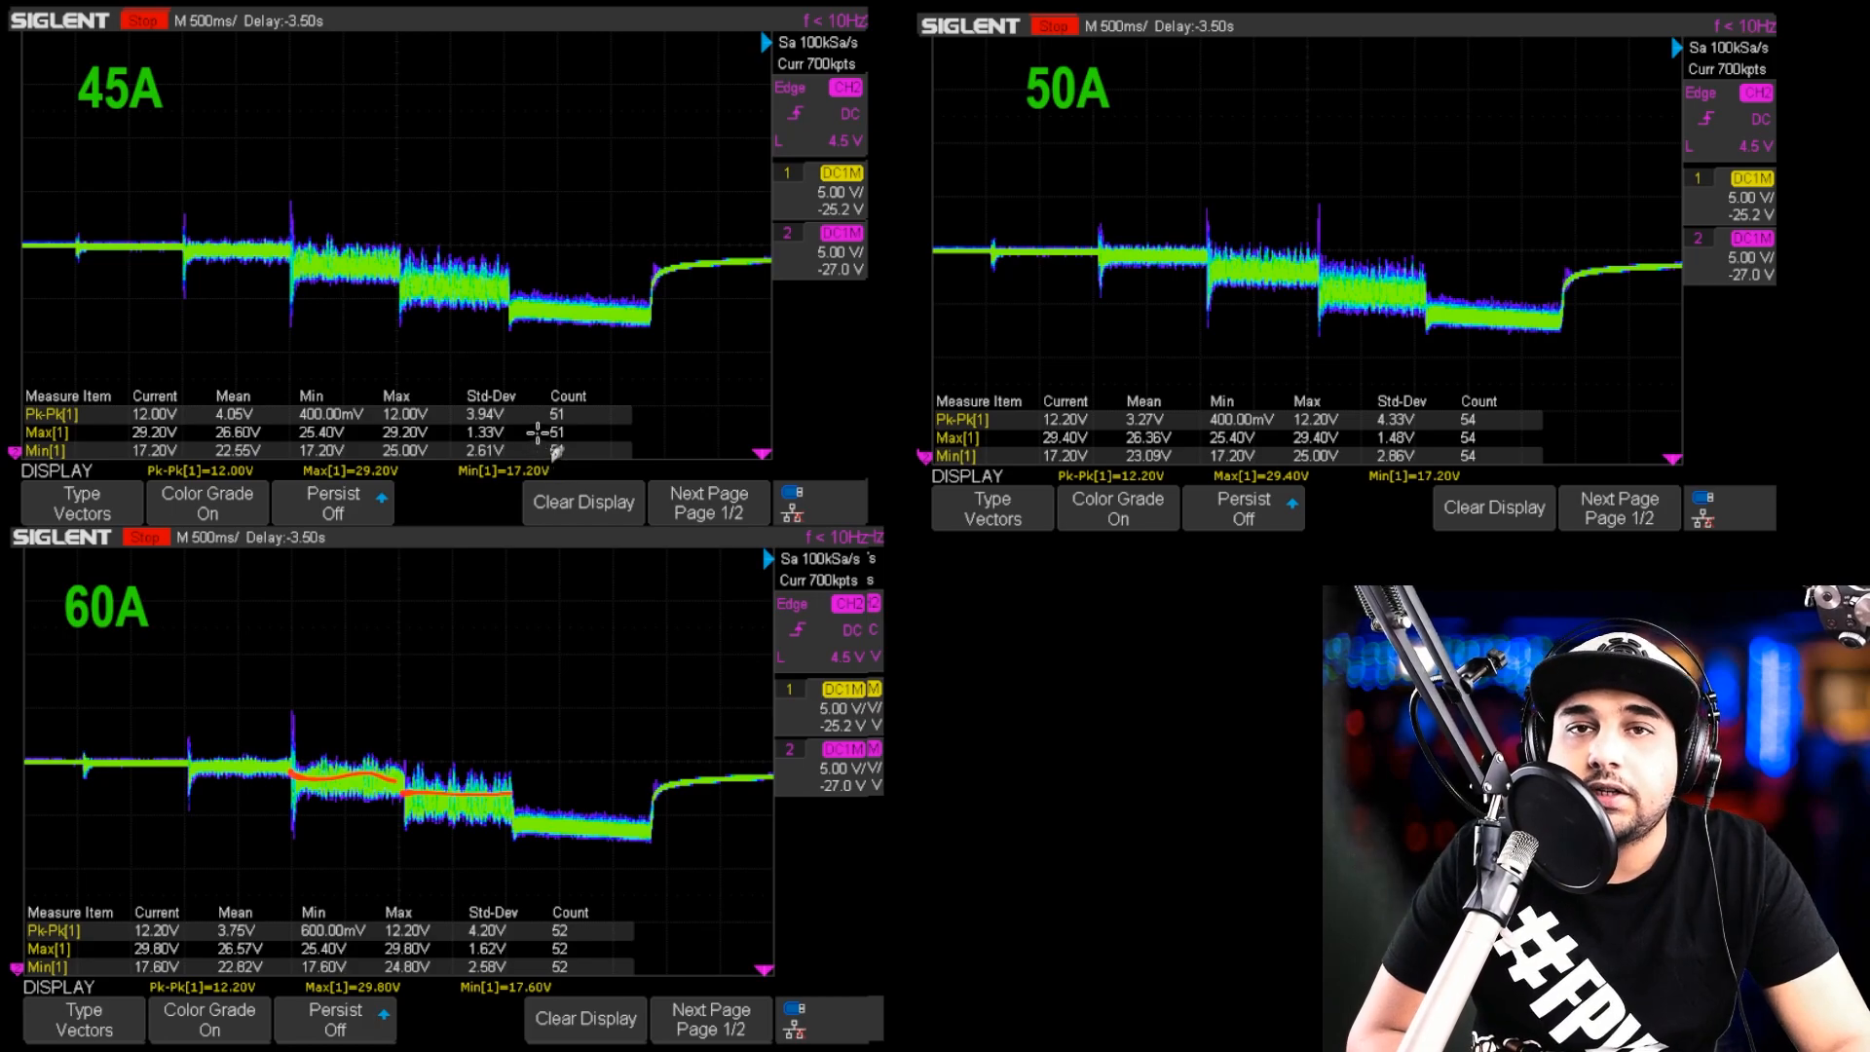
mouse_move(540, 193)
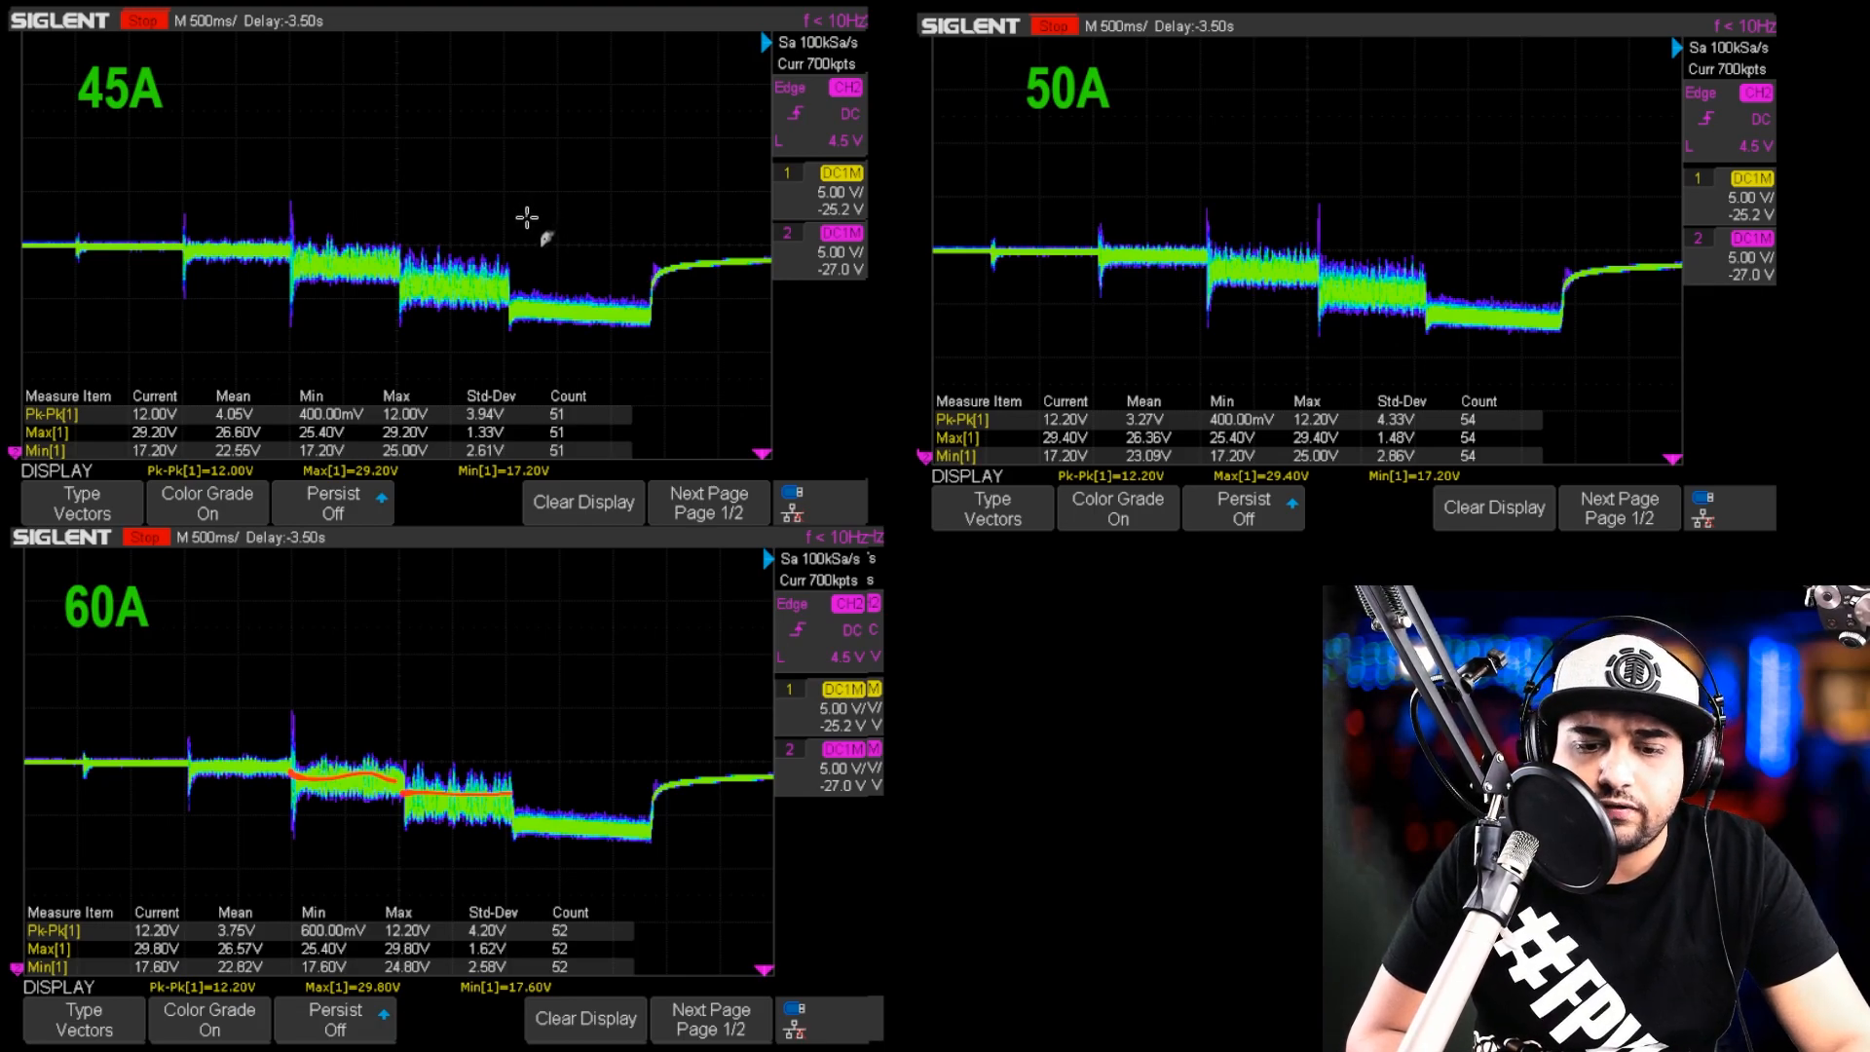
mouse_move(594, 256)
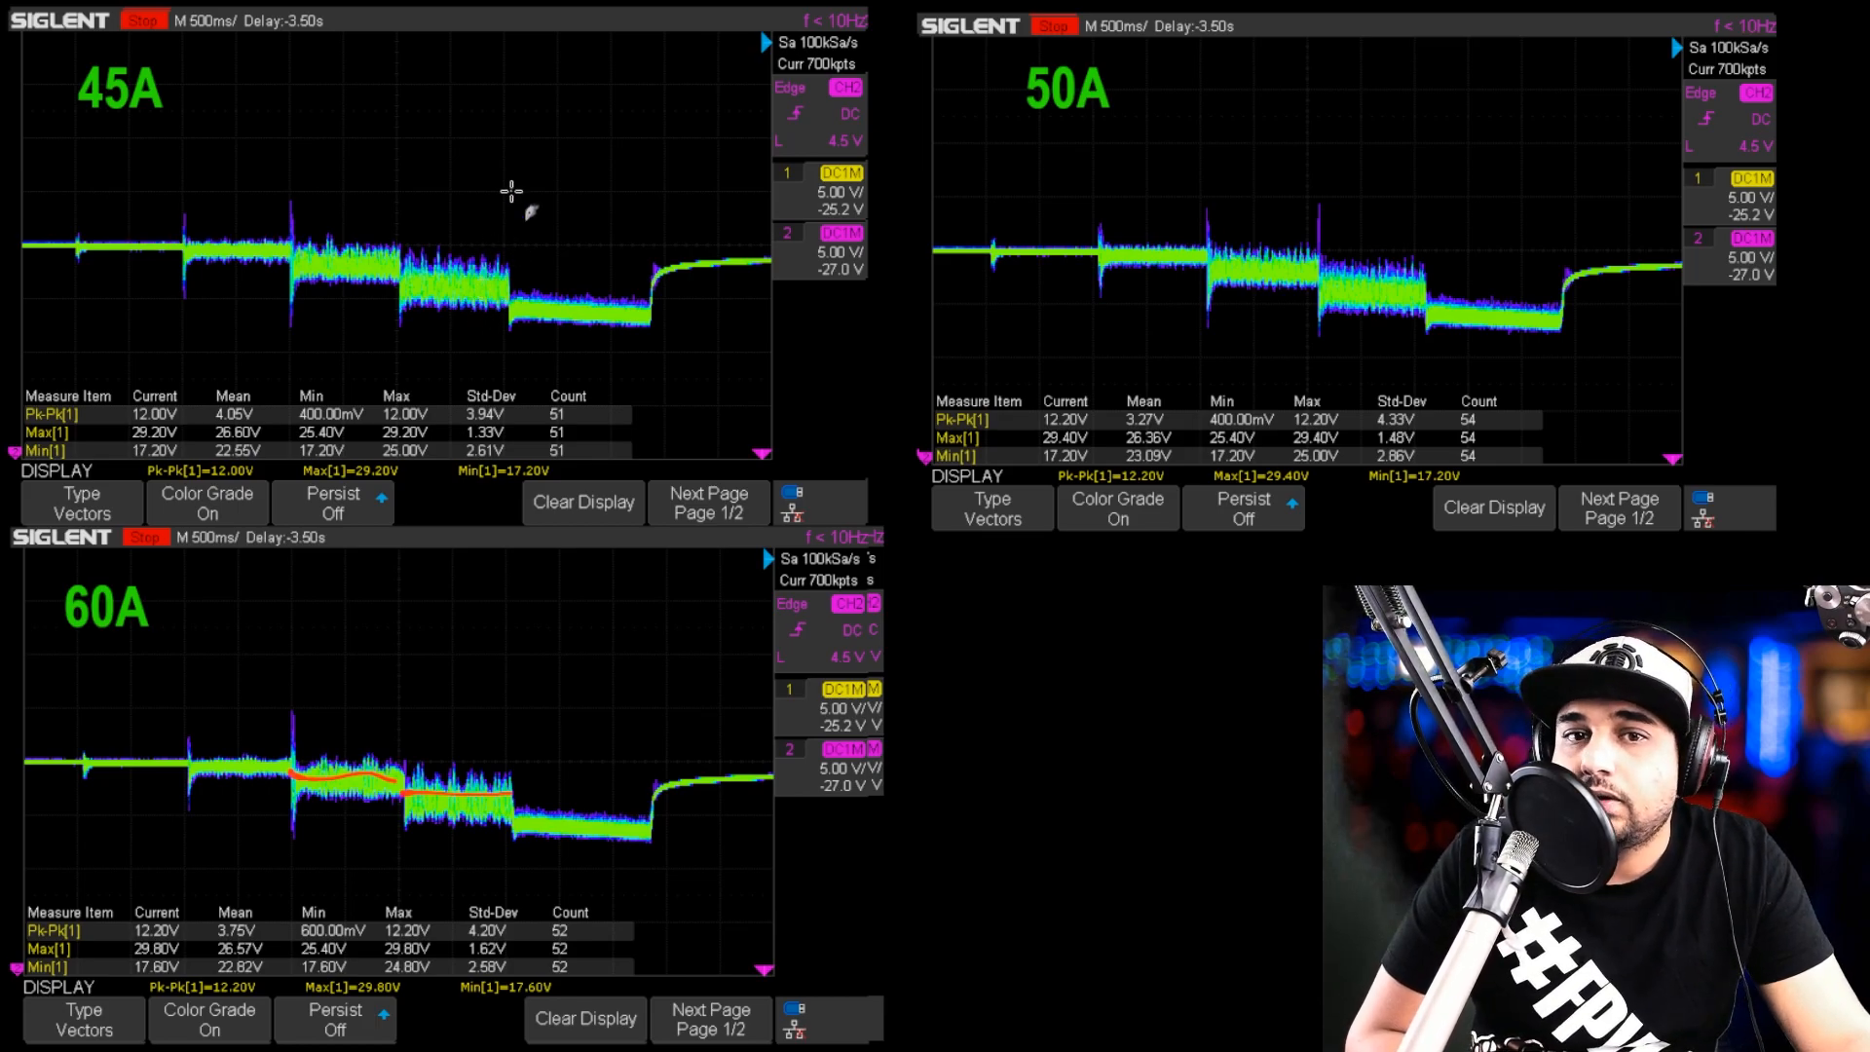
mouse_move(503, 98)
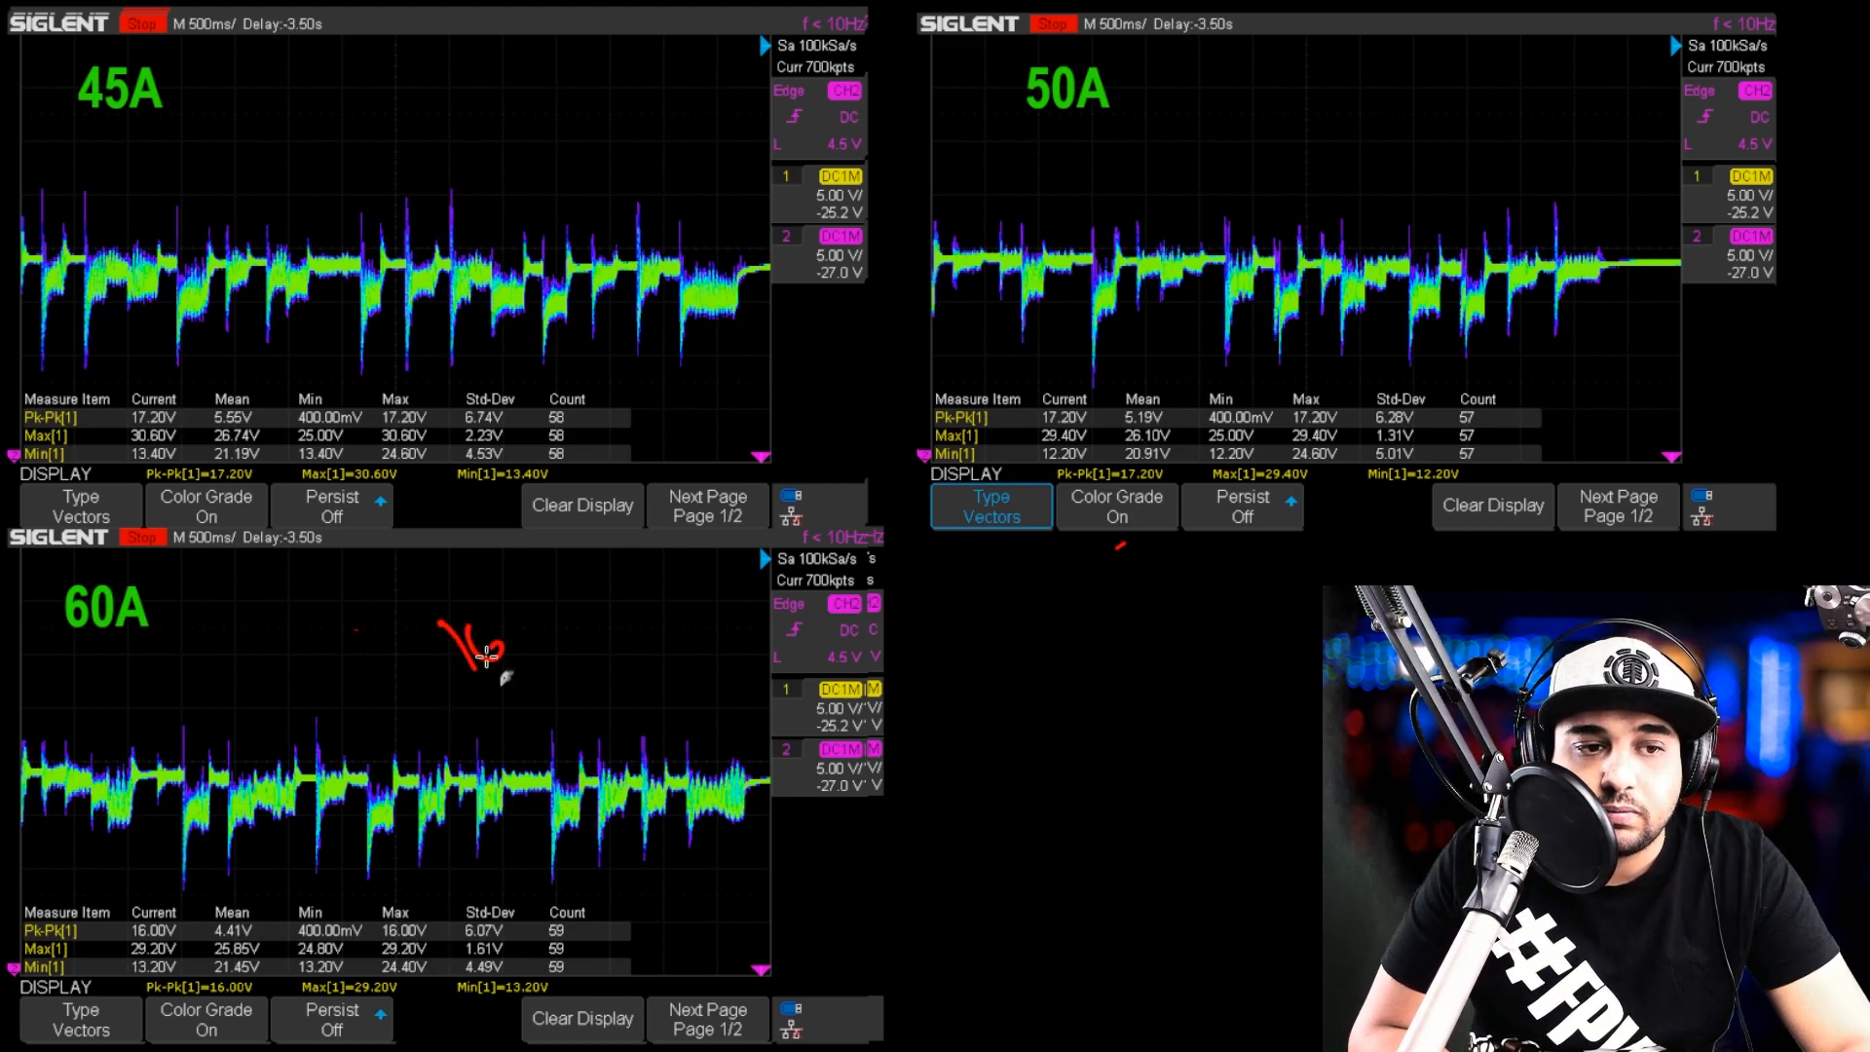
mouse_move(468, 142)
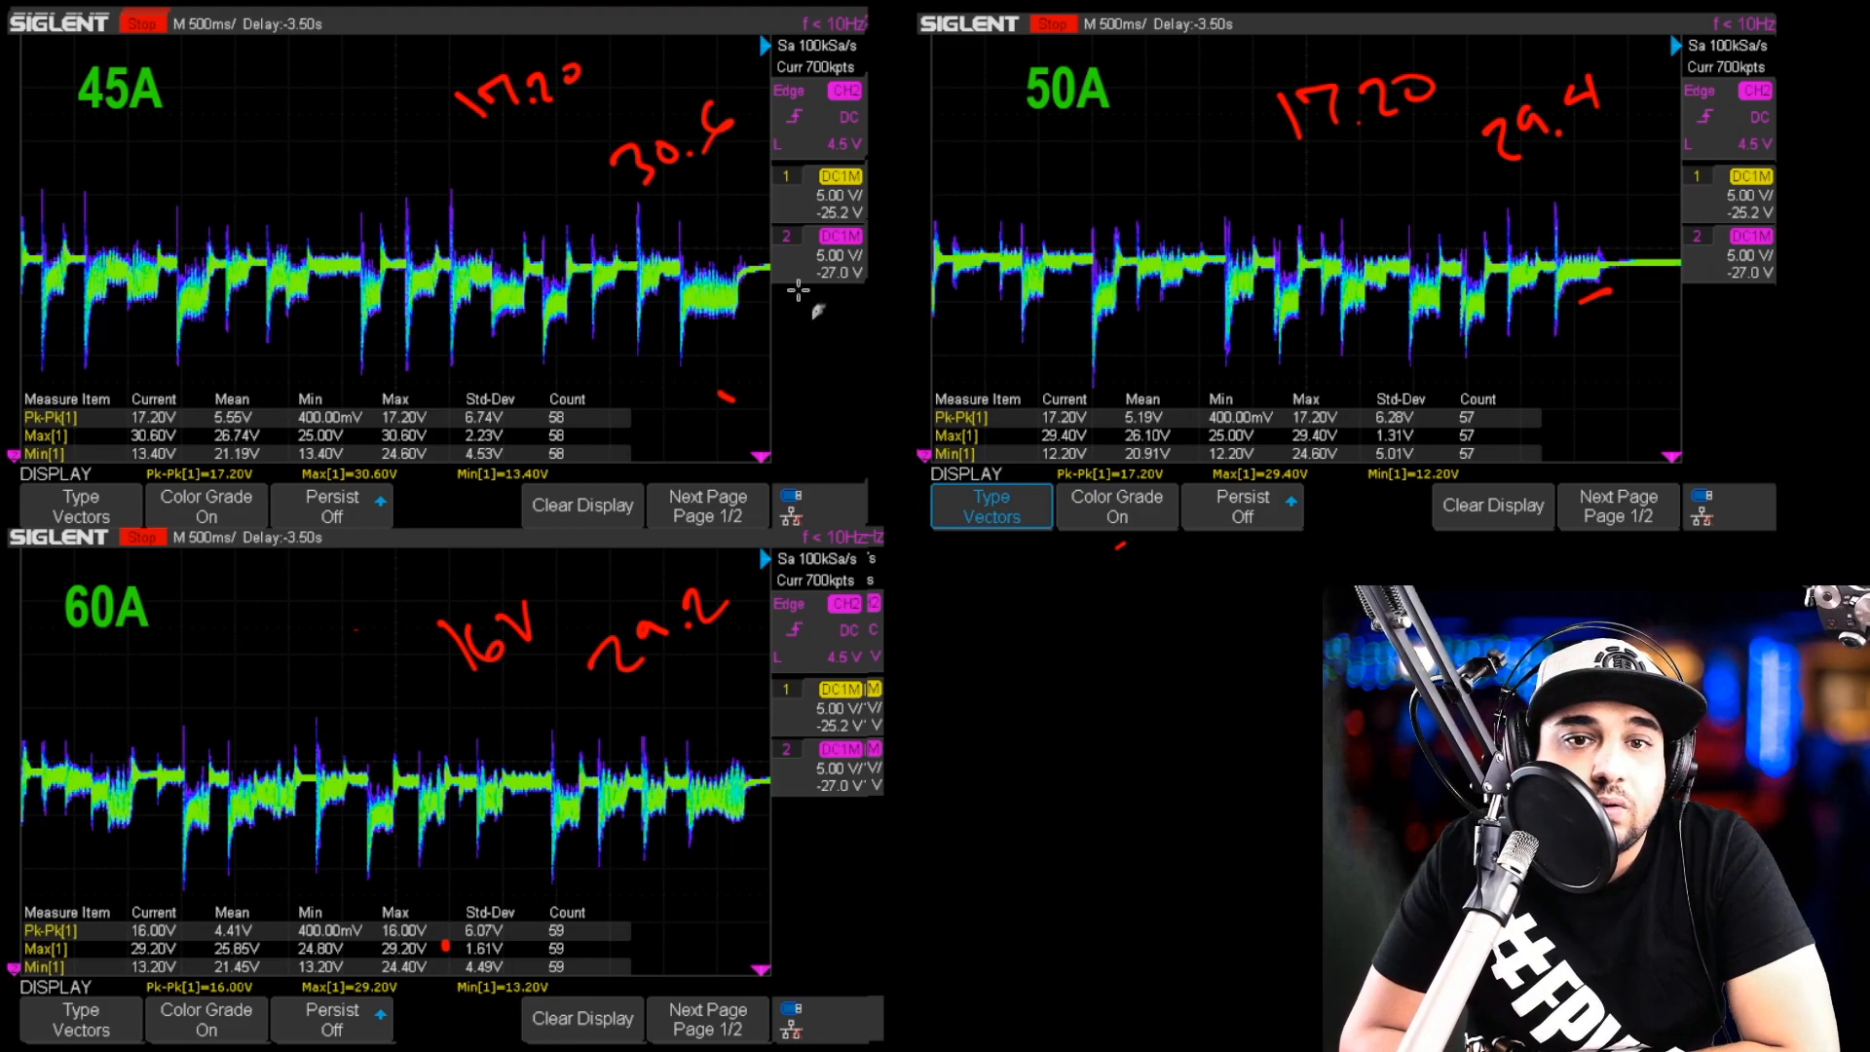
mouse_move(518, 730)
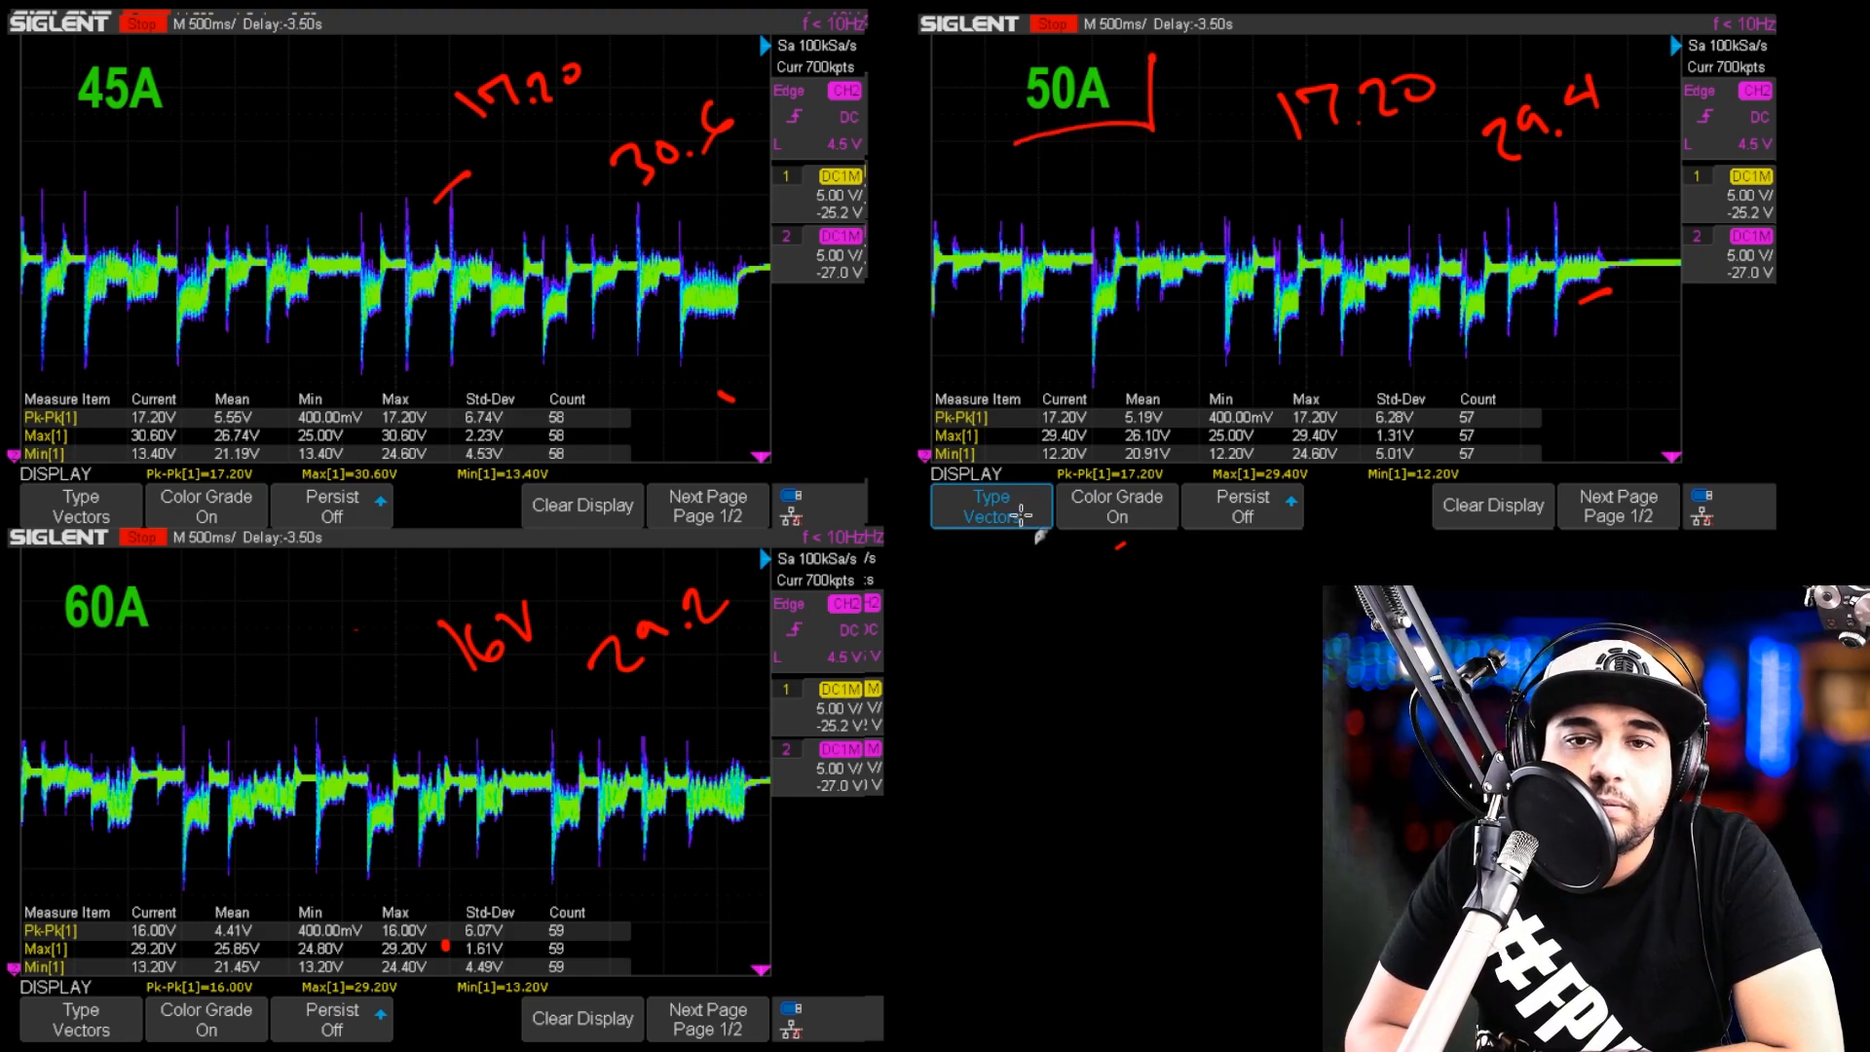
mouse_move(696, 263)
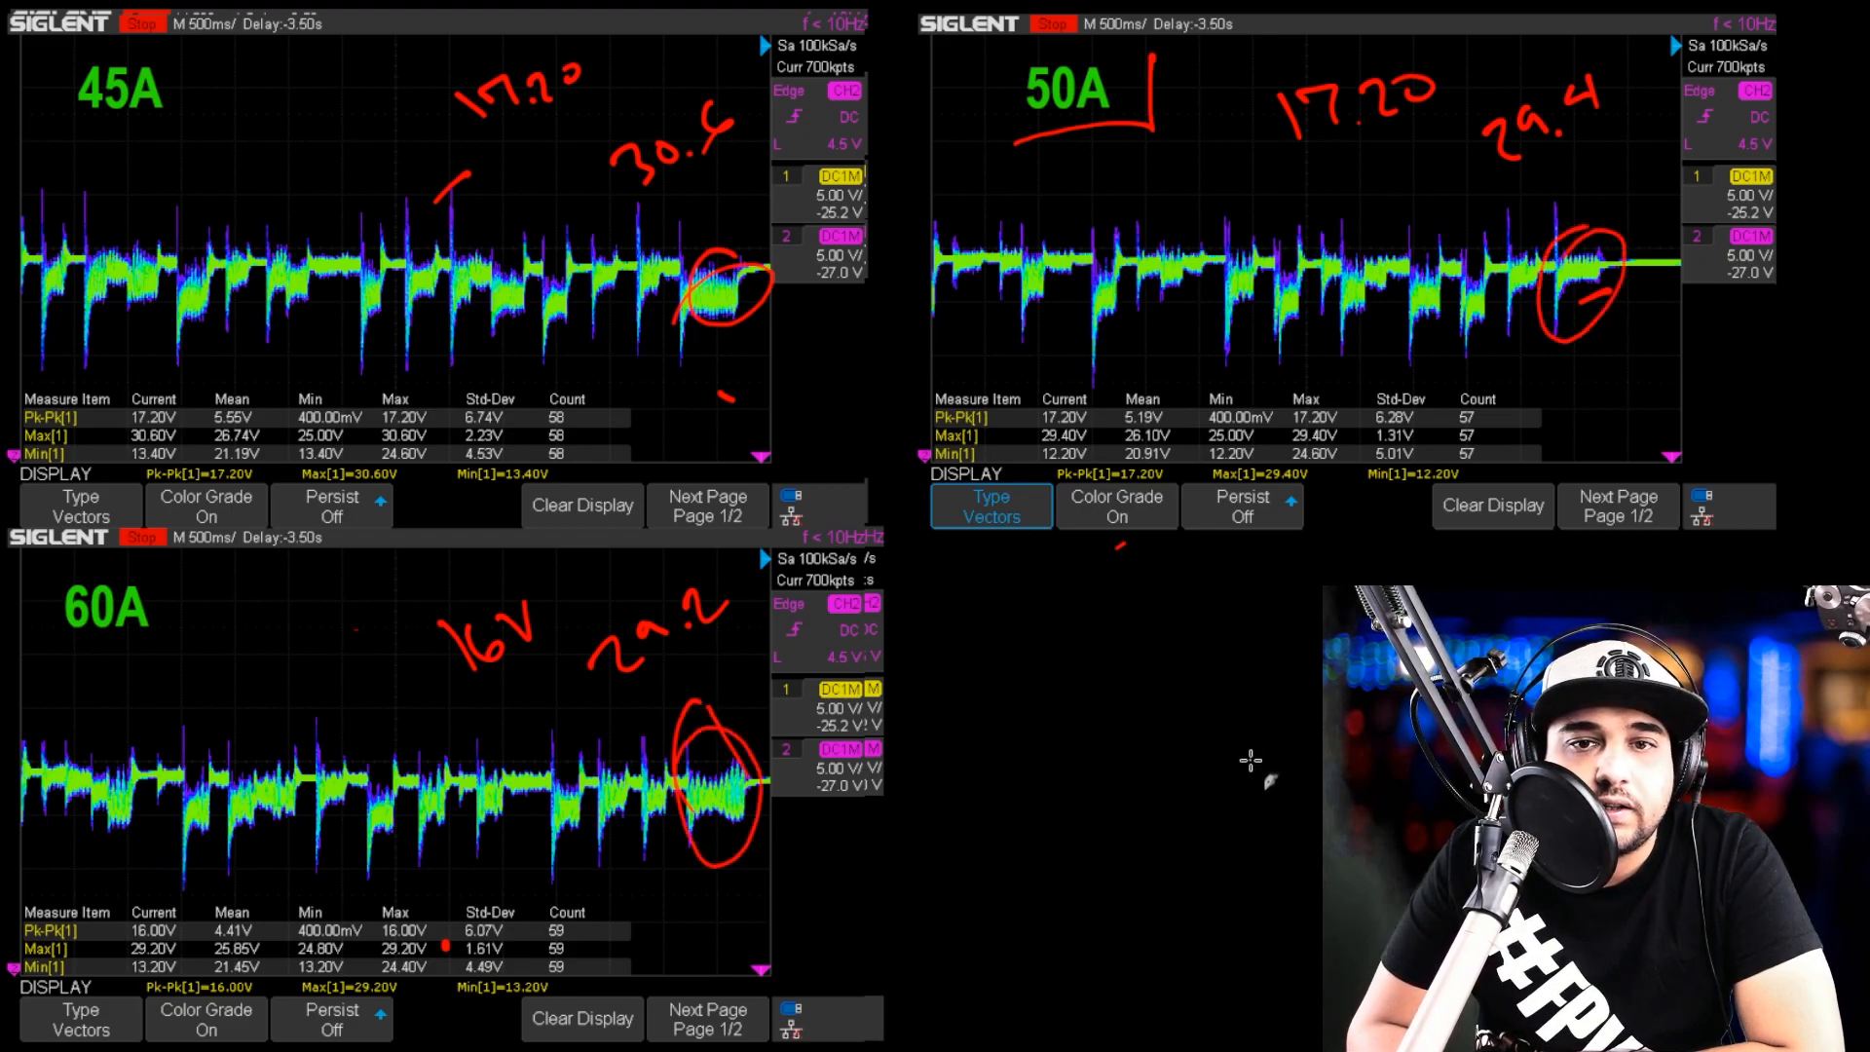
mouse_move(558, 574)
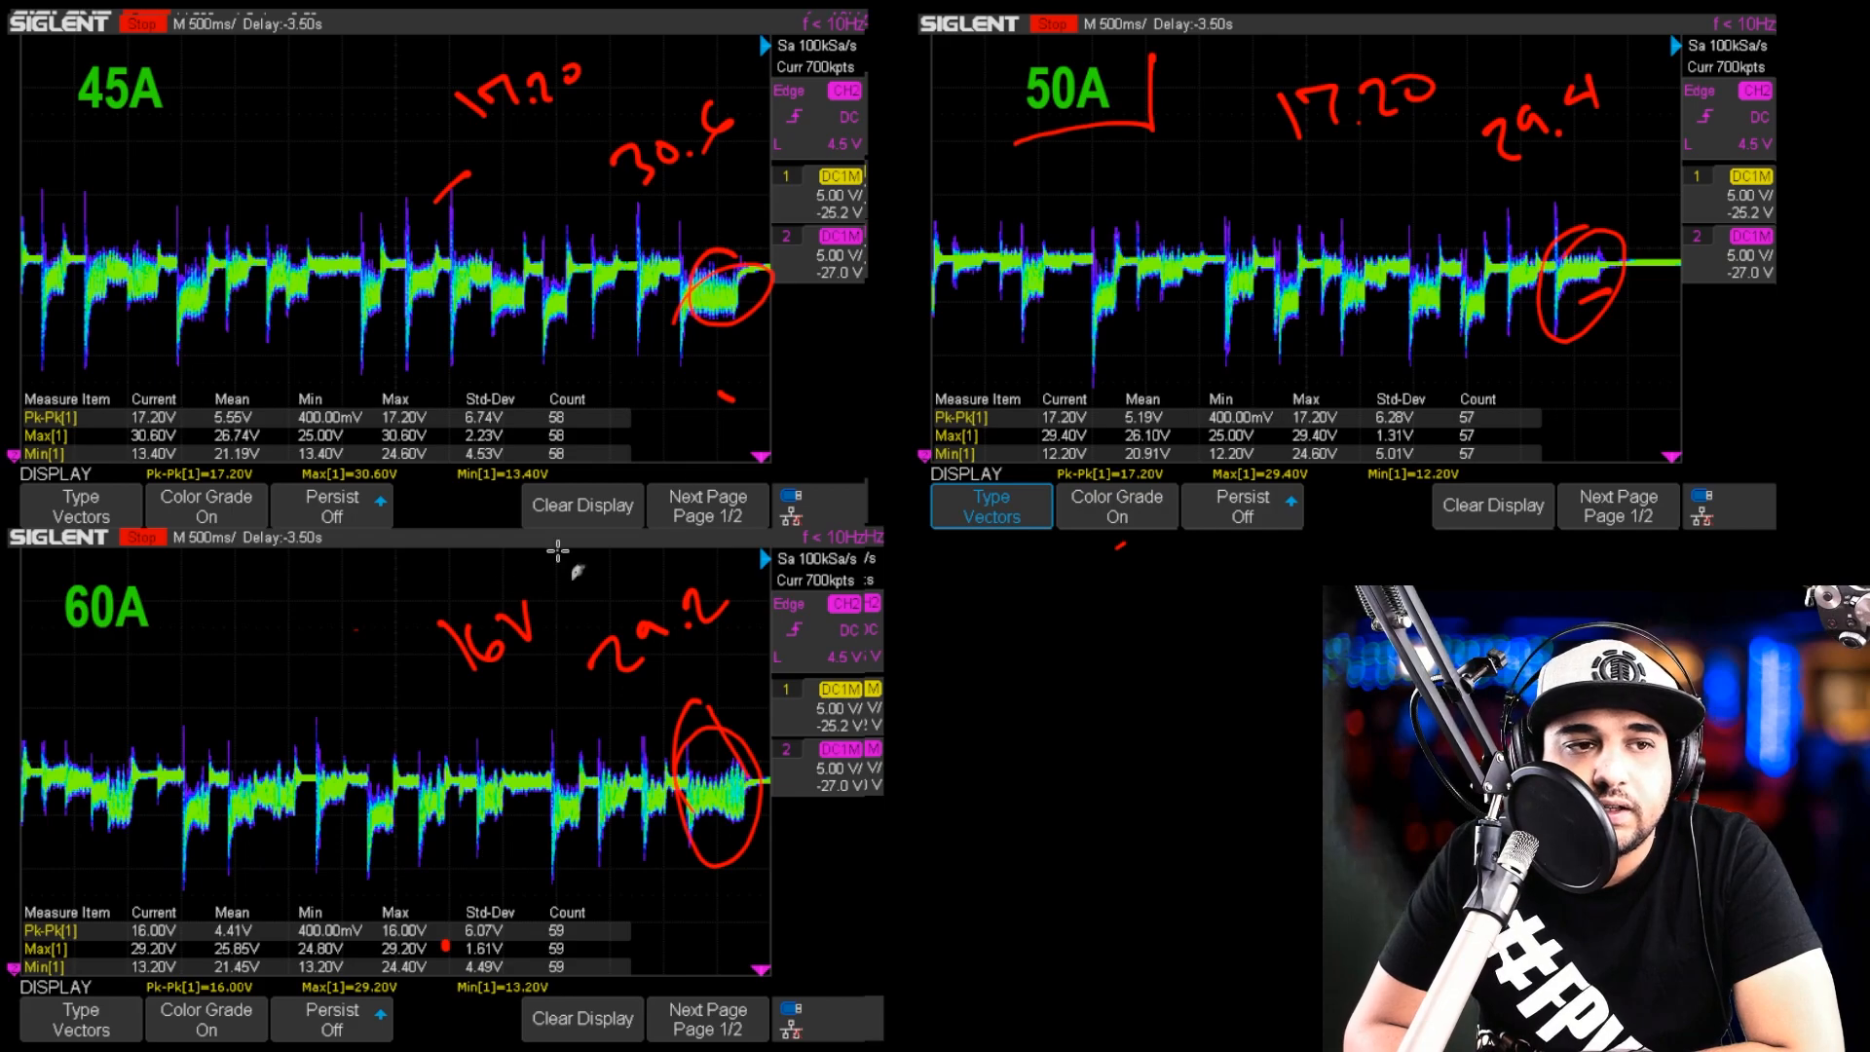